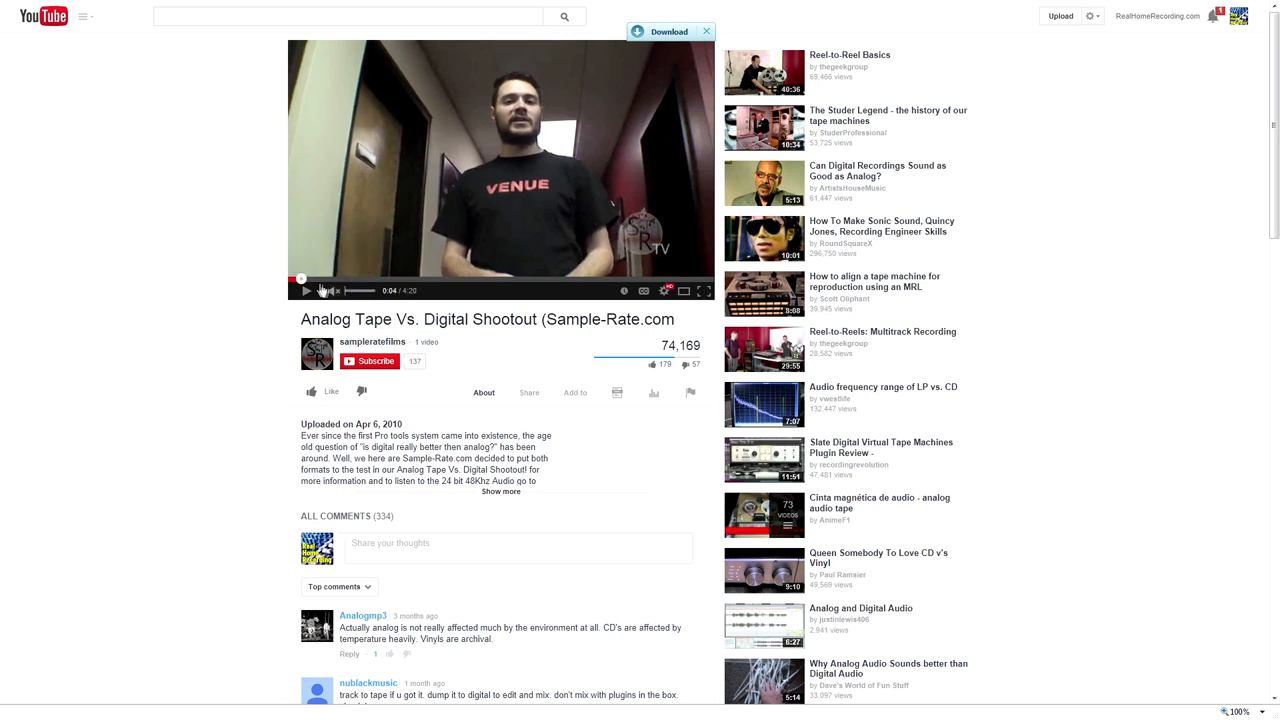
Step: Play the Analog Tape vs. Digital Shootout video, skip ahead to the studio comparison and pause near 2:35
left_click(308, 292)
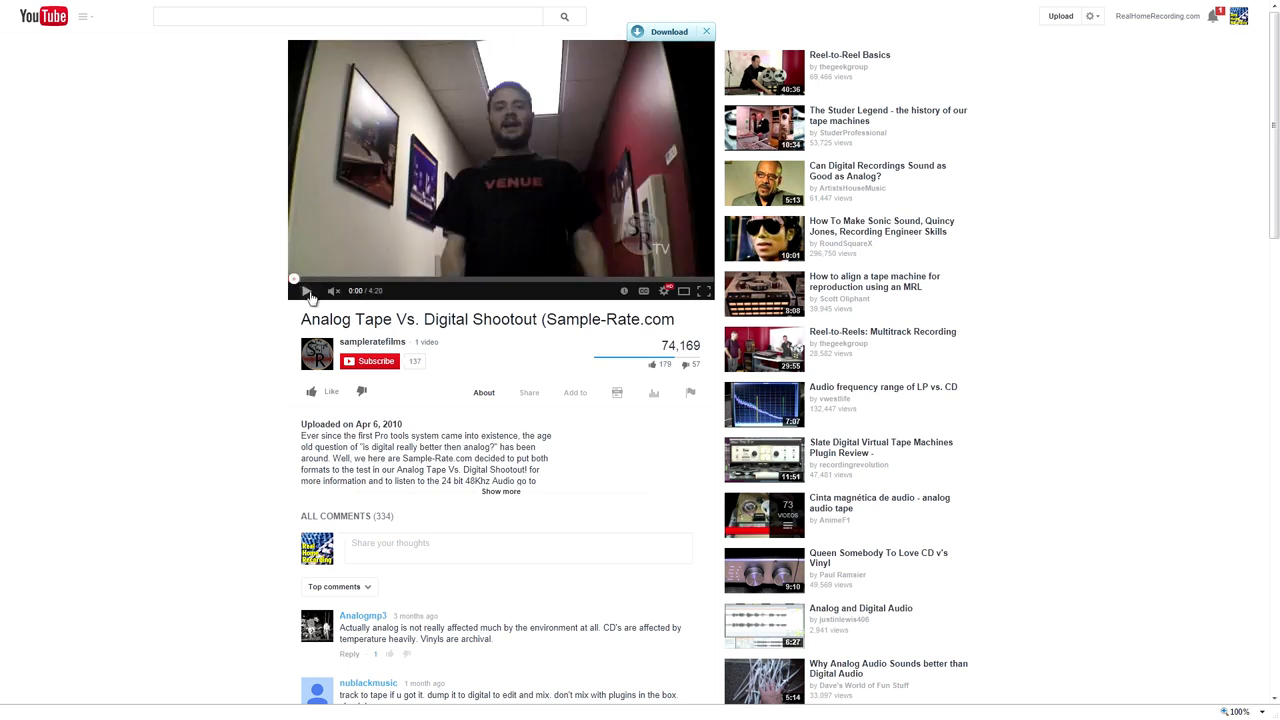
left_click(308, 292)
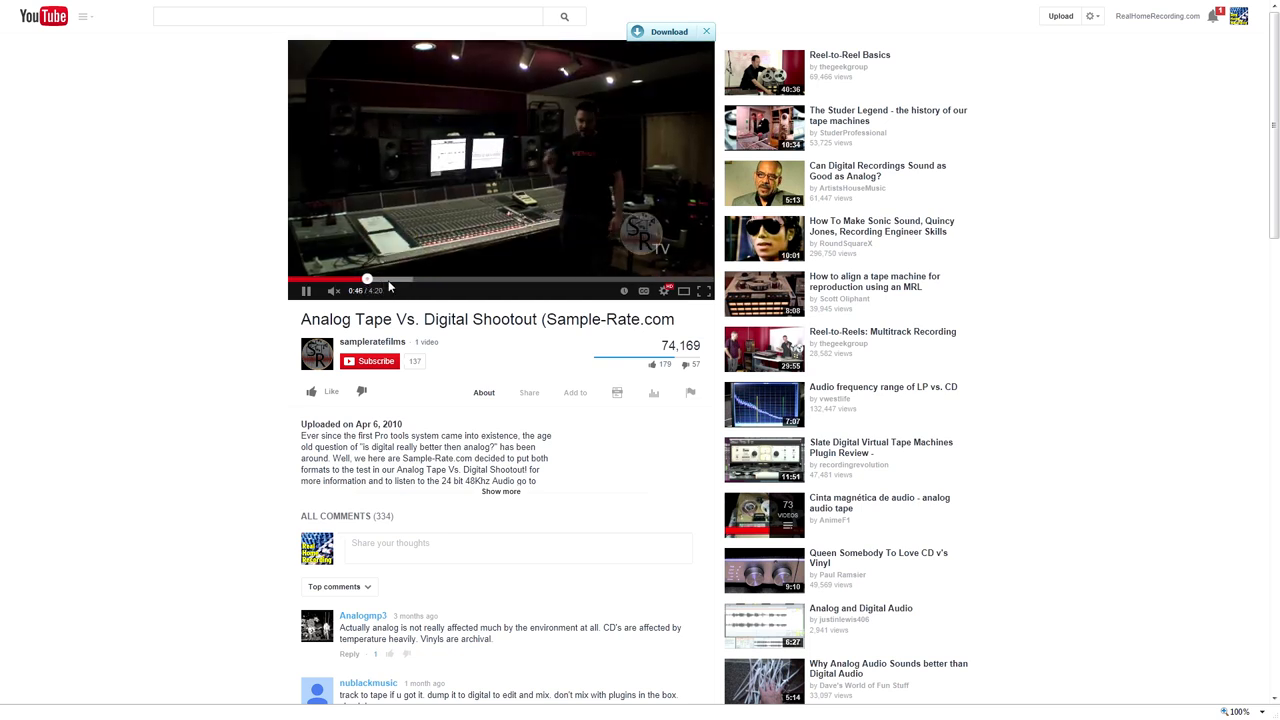
left_click(390, 280)
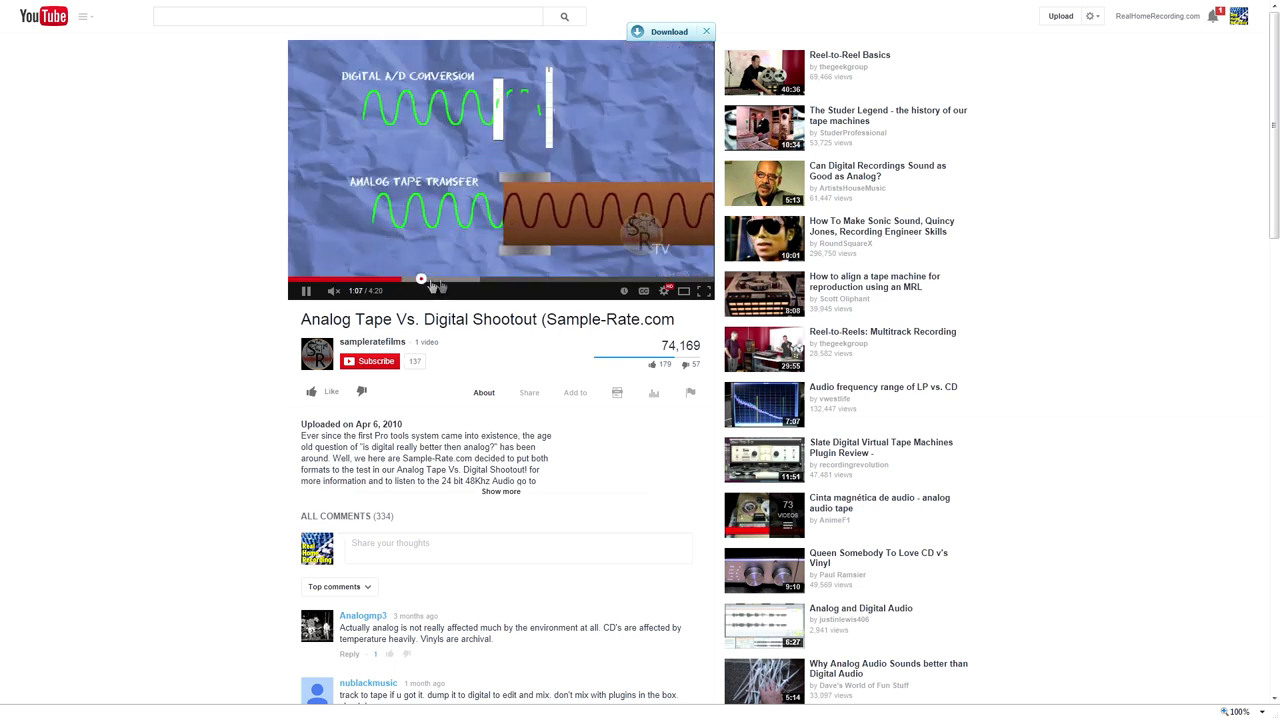
left_click(450, 280)
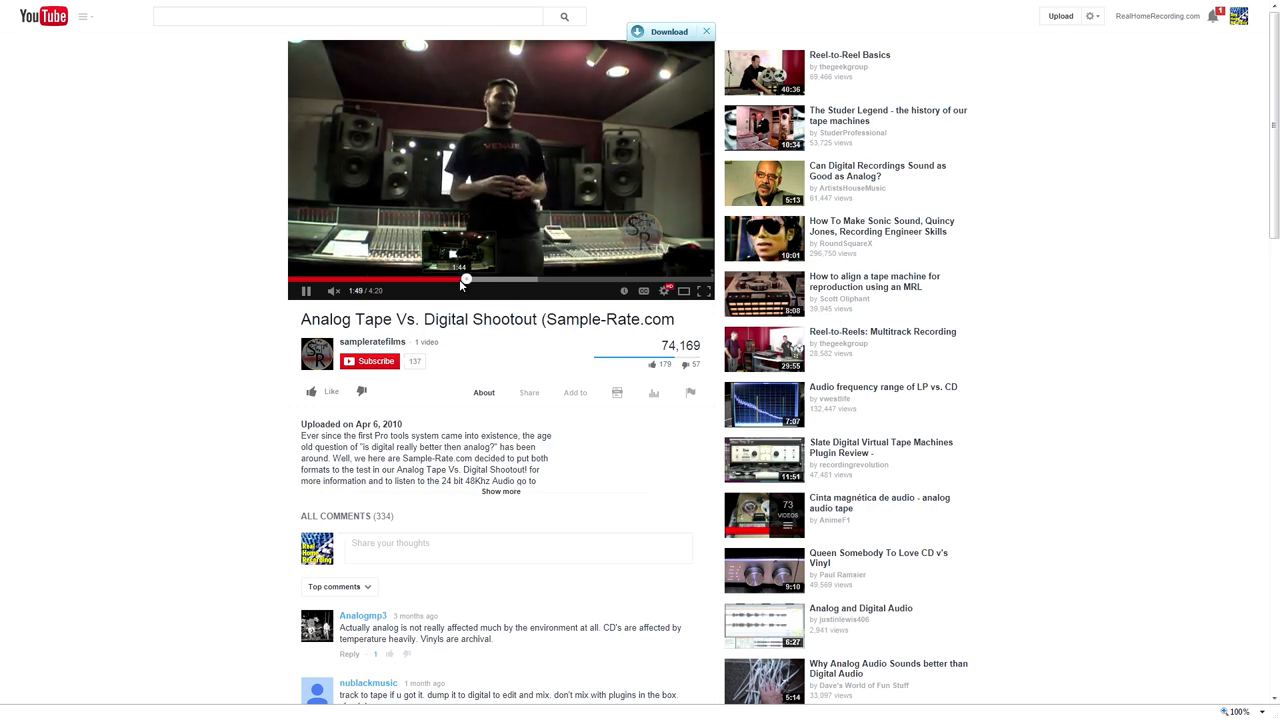
mouse_move(528, 236)
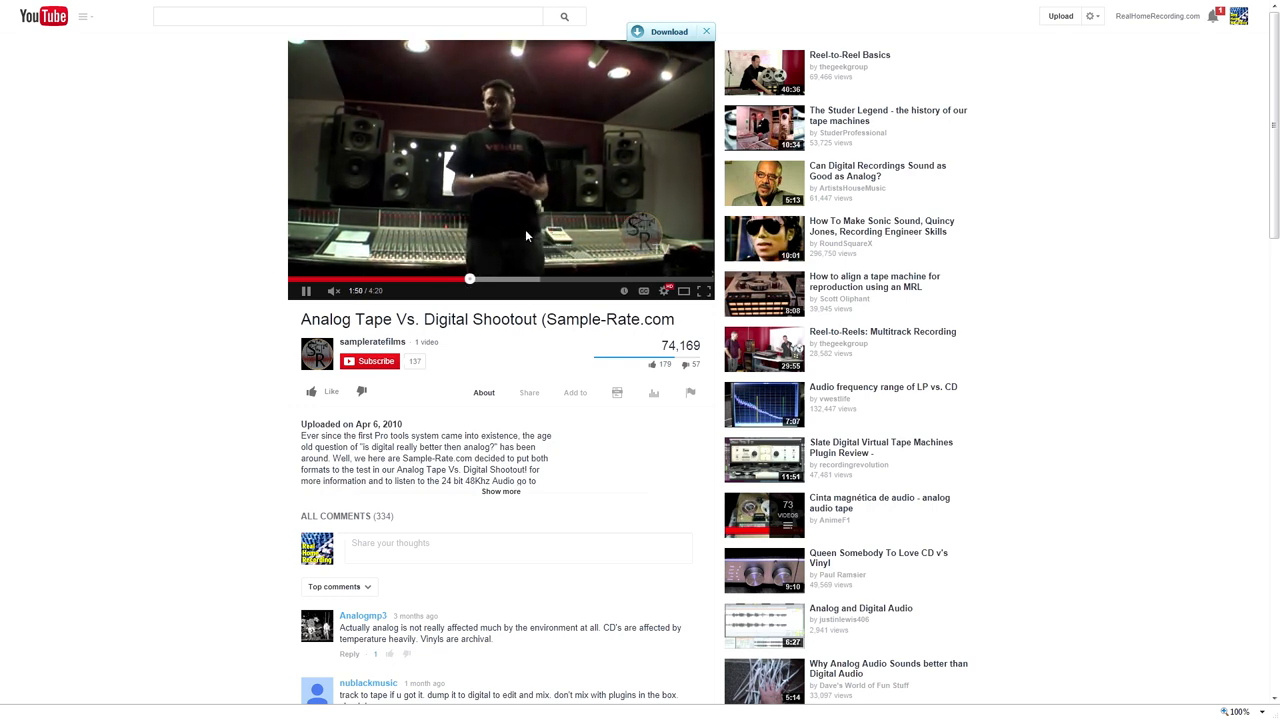
left_click(508, 280)
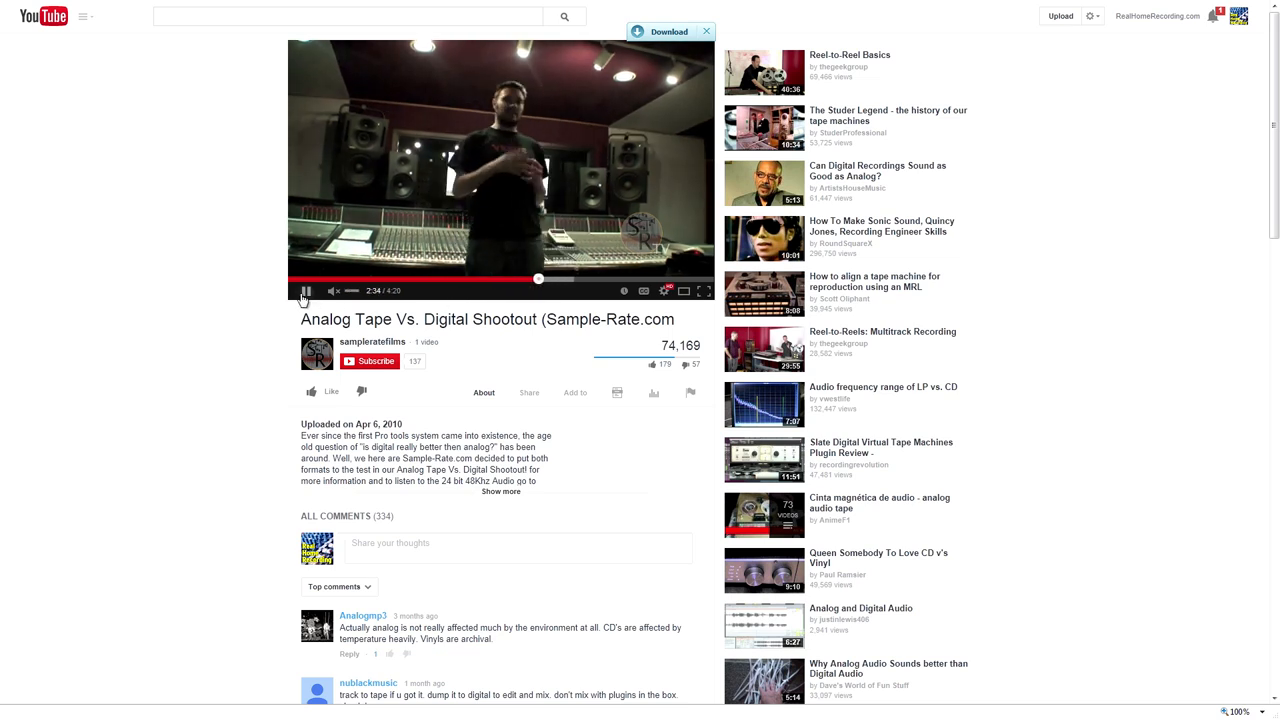
left_click(308, 292)
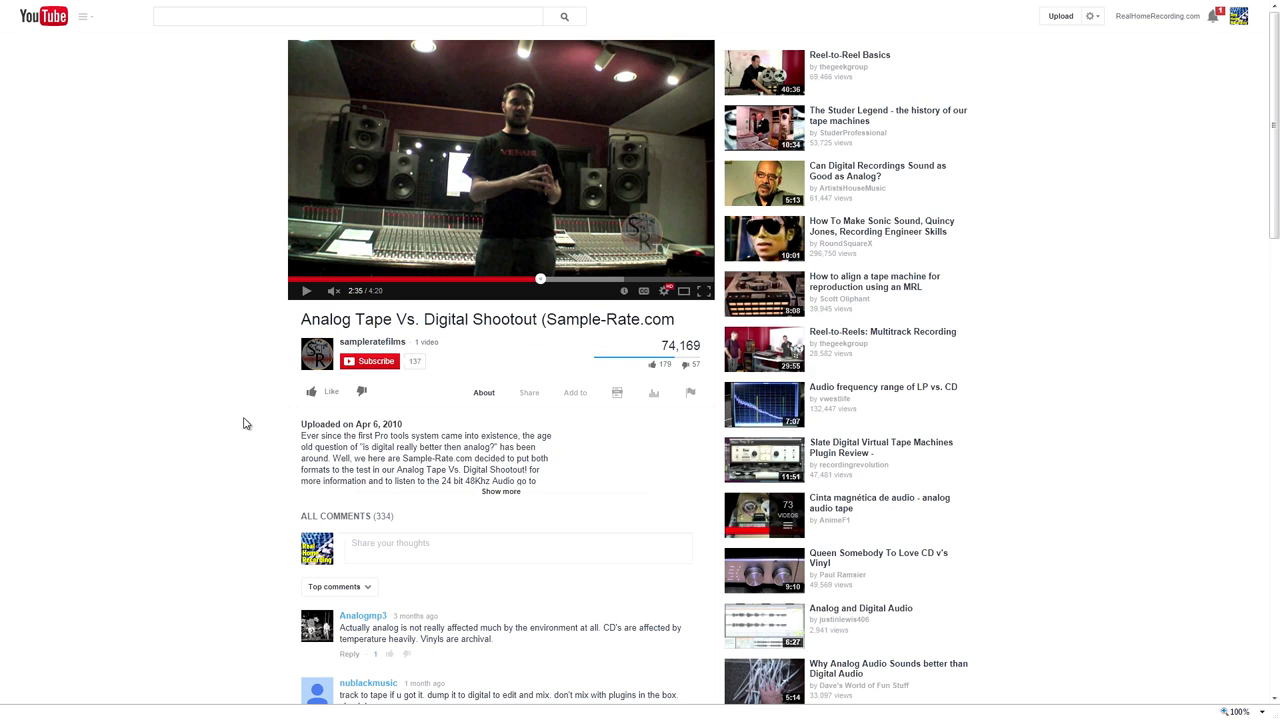
scroll("down", 3)
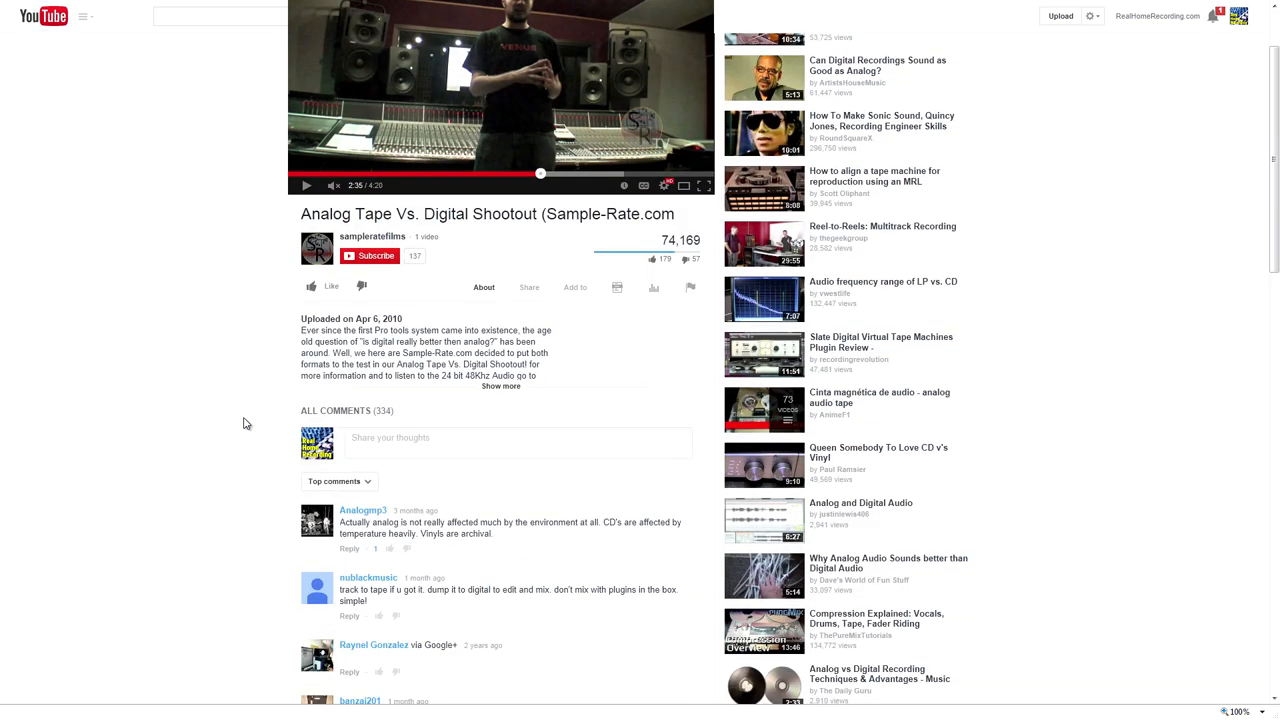
scroll("down", 3)
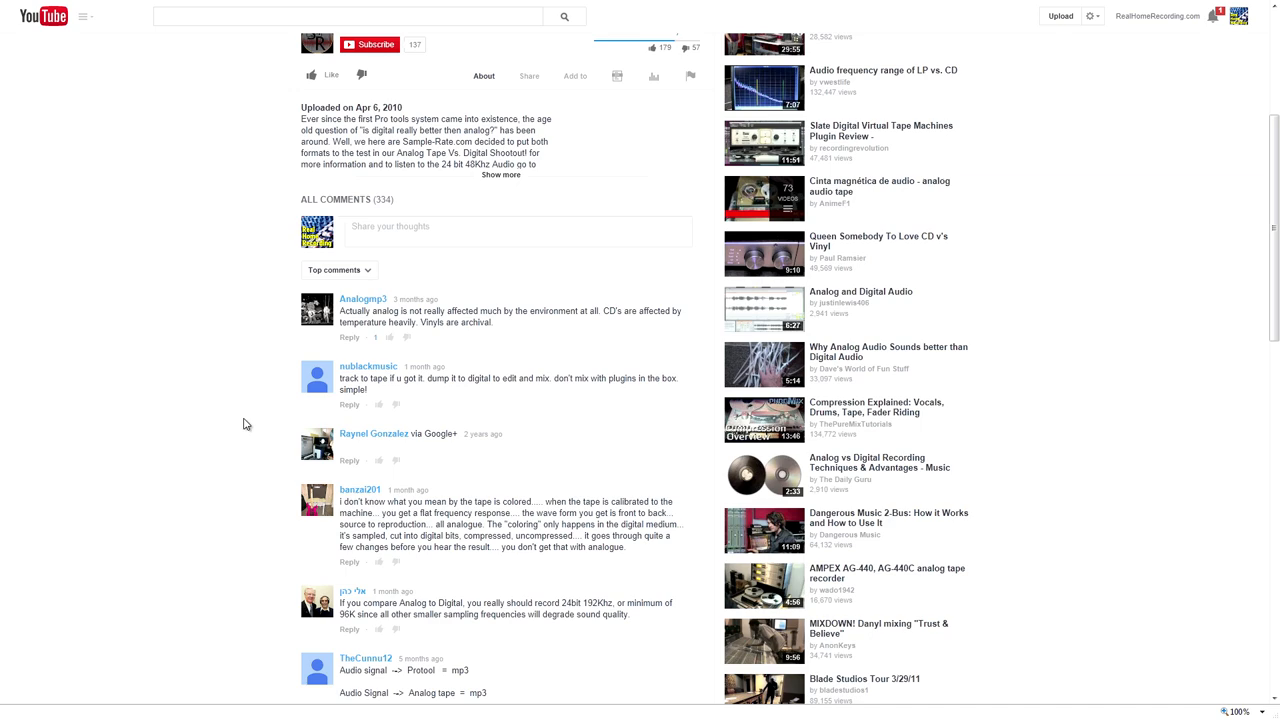
scroll("up", 3)
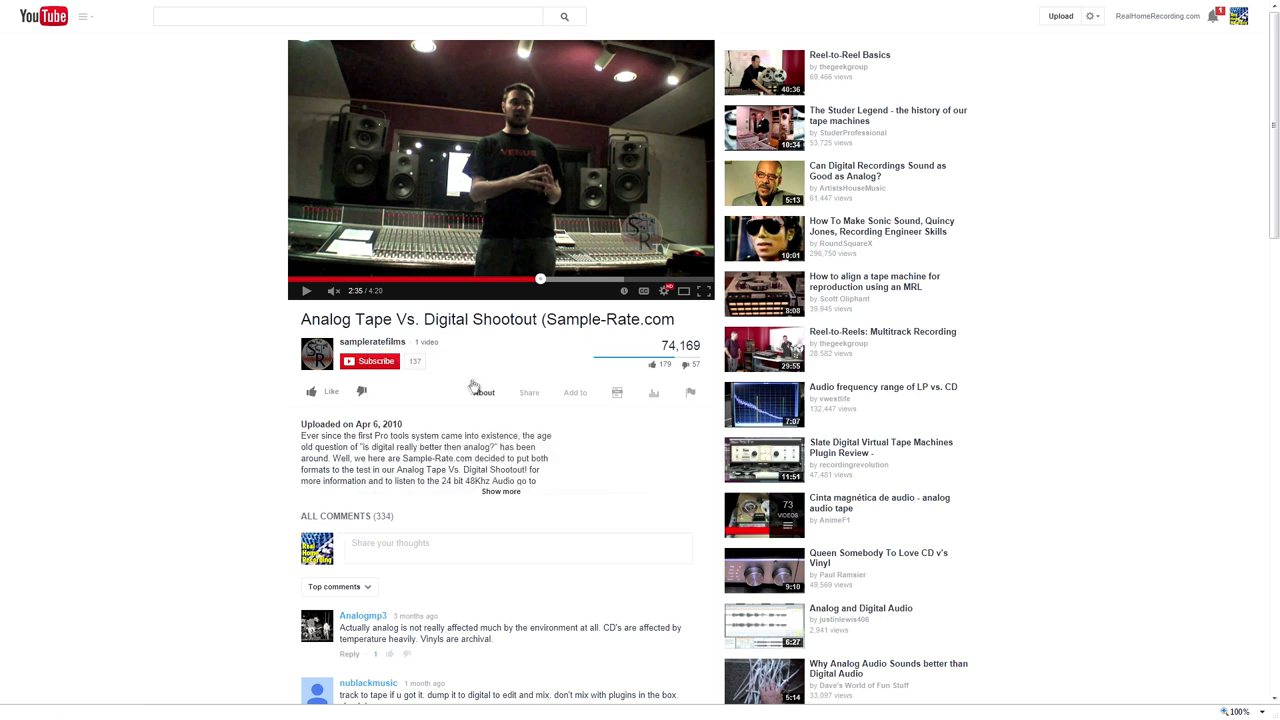
mouse_move(120, 458)
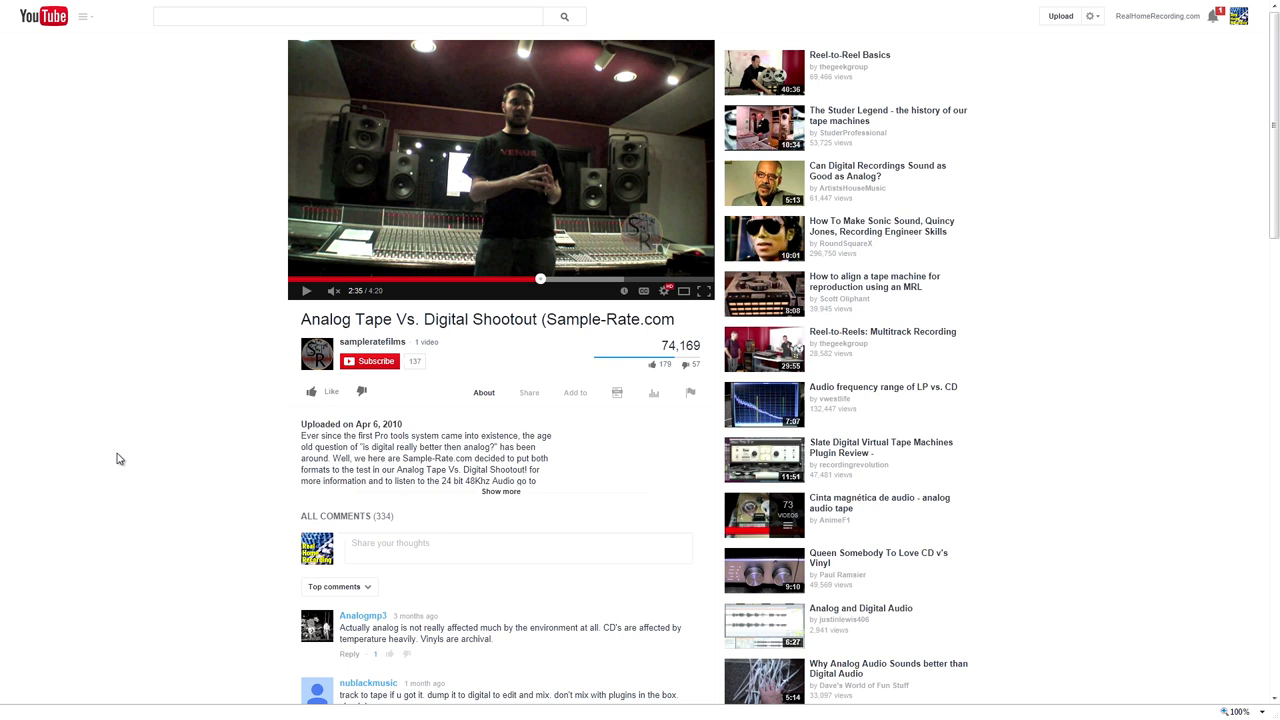
Step: Expand the video description to show category, license and link, leaving full-screen mode
left_click(500, 492)
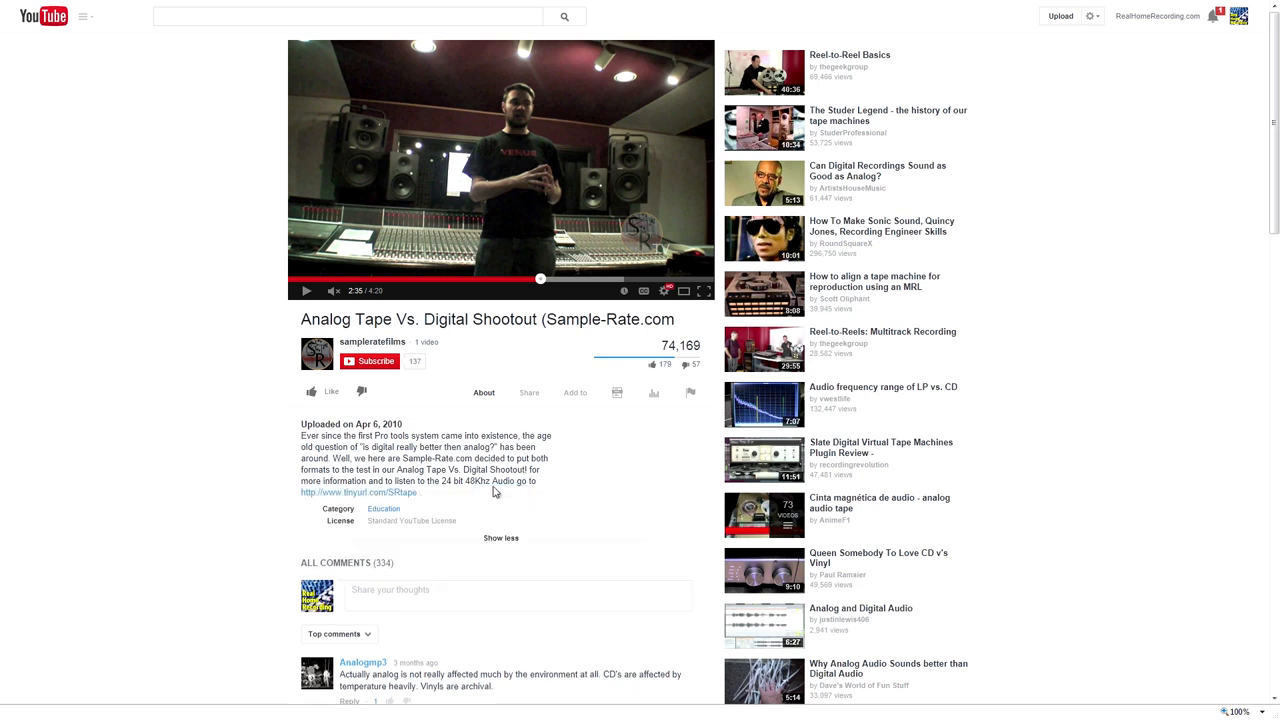
left_click(358, 492)
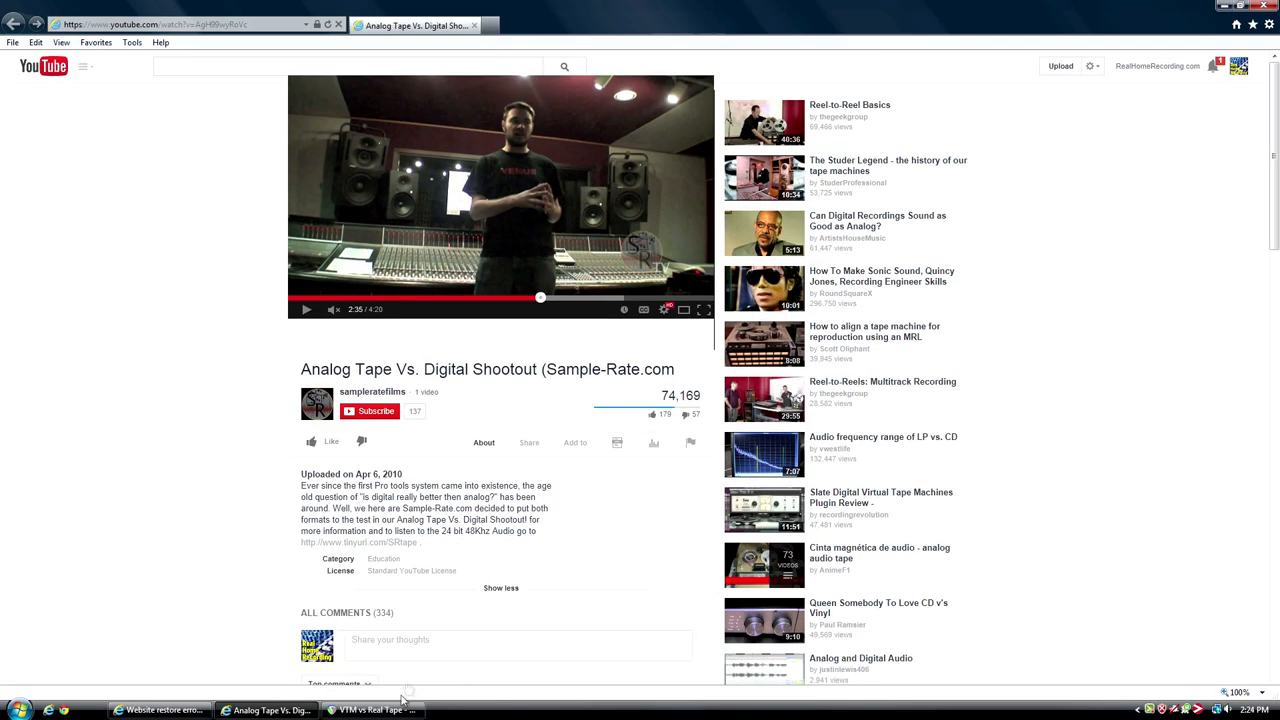
Step: Switch to the VTM vs Real Tape project in REAPER and close the master track's Ozone FX window
left_click(372, 710)
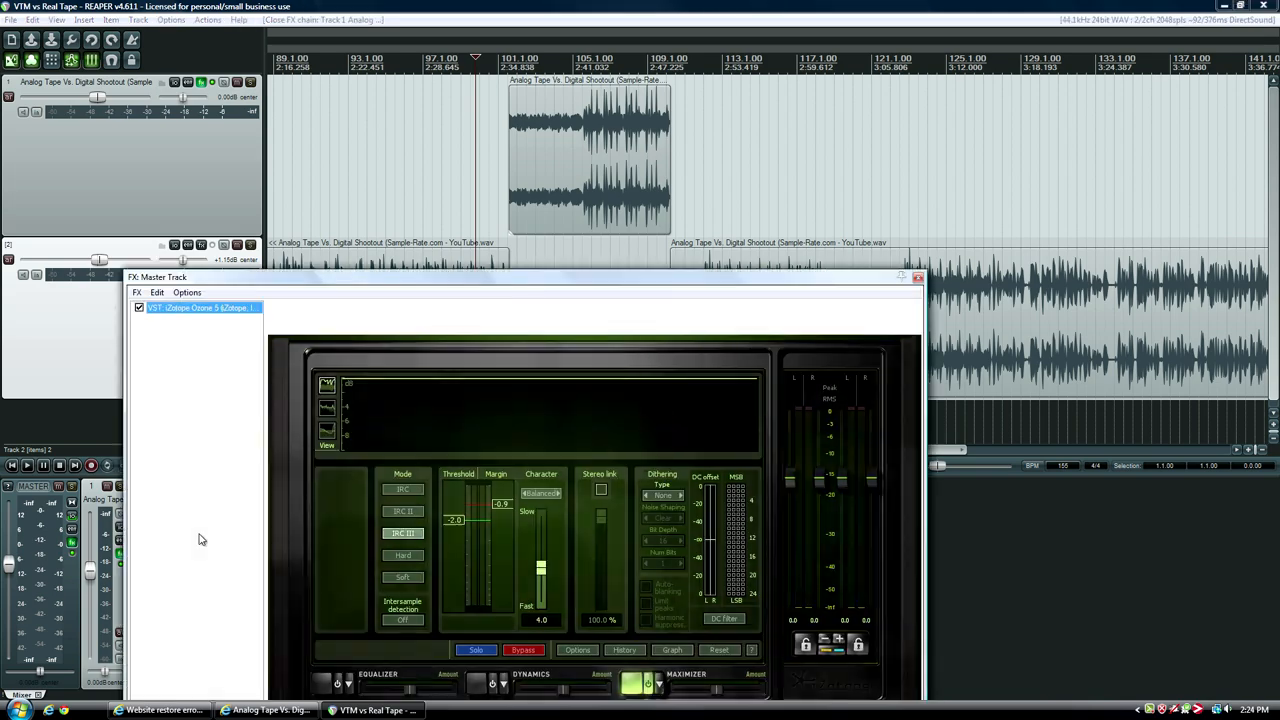
left_click(902, 276)
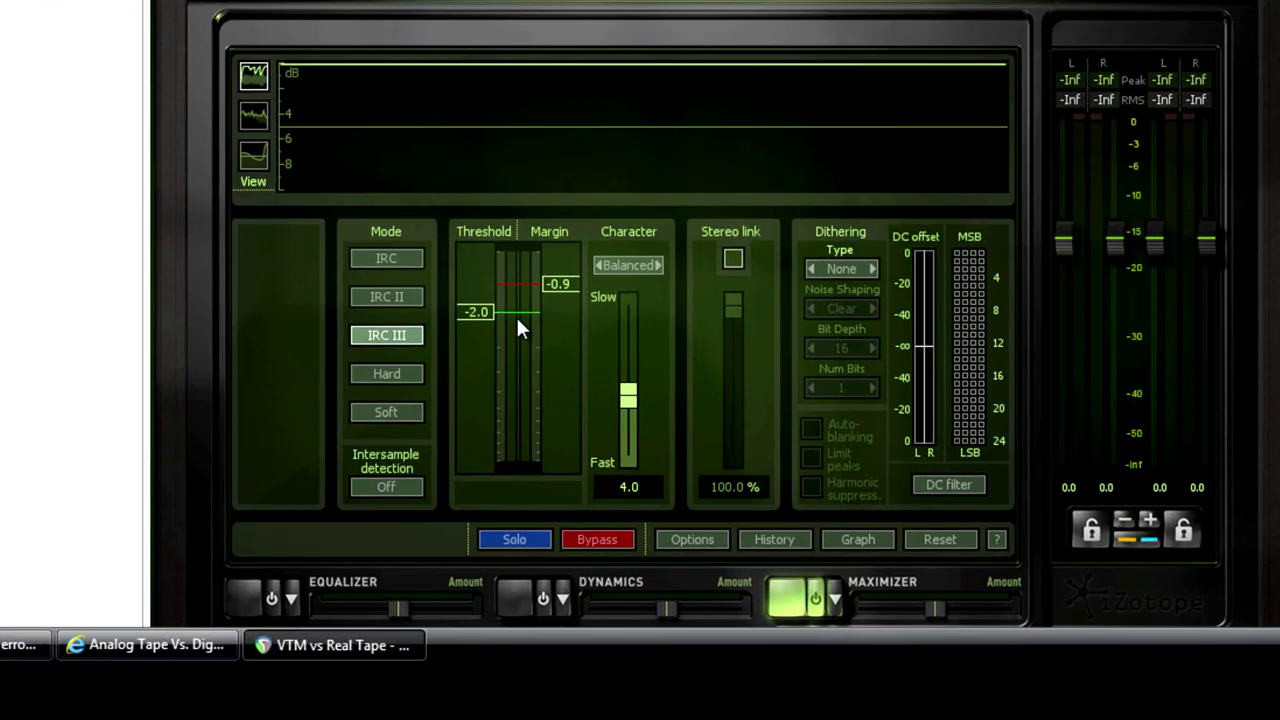
mouse_move(660, 264)
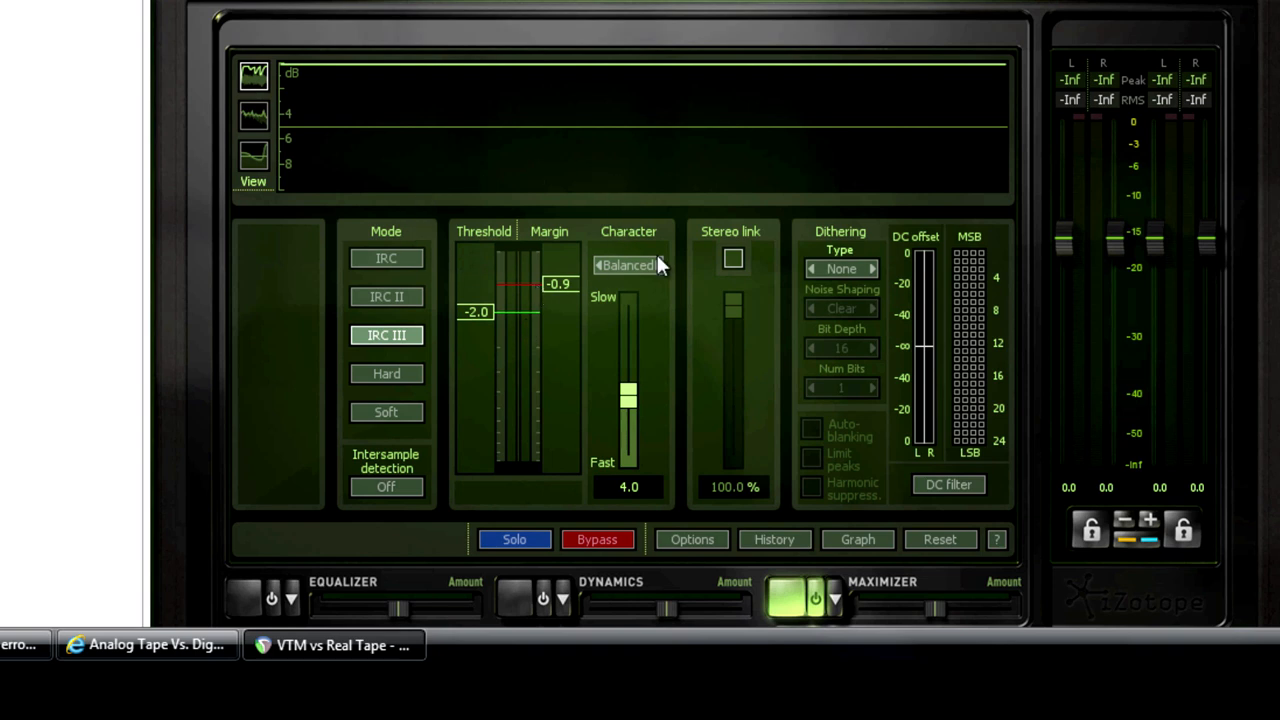
mouse_move(660, 262)
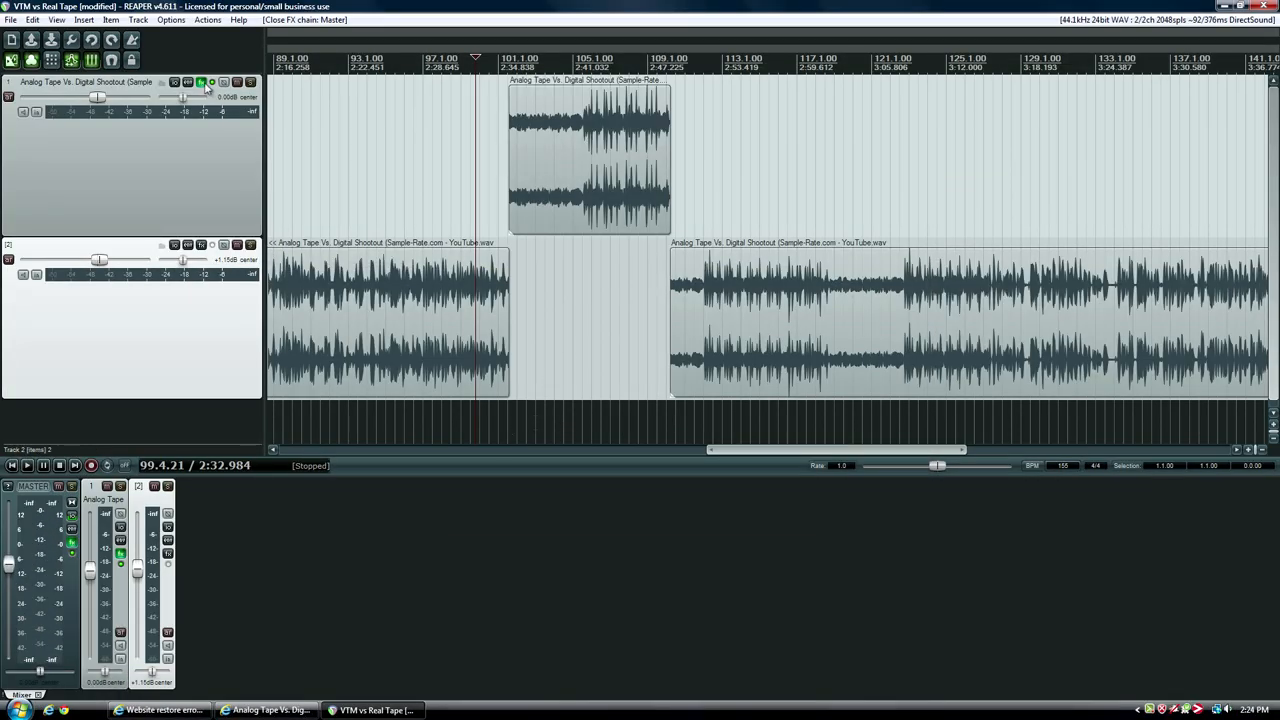
Step: Open Virtual Tape Machines on the clip track for the 2" 16-track, 15 ips, FG456 setup
left_click(200, 82)
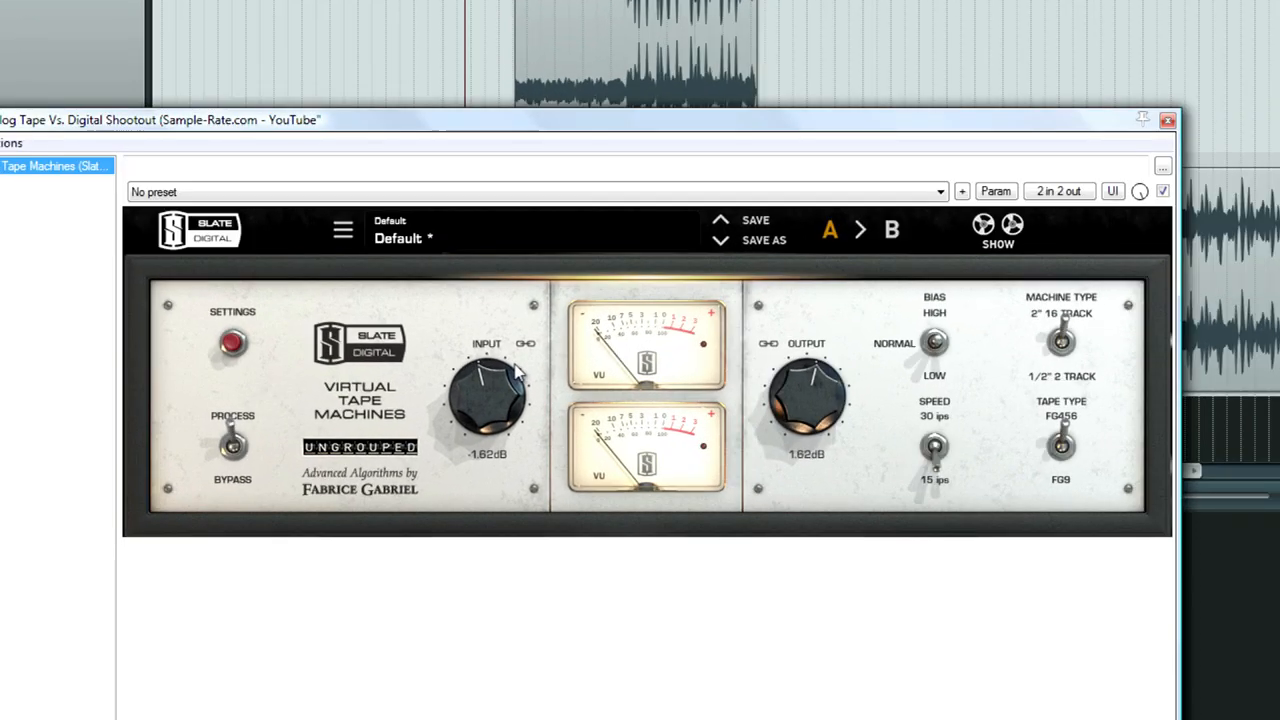
mouse_move(876, 342)
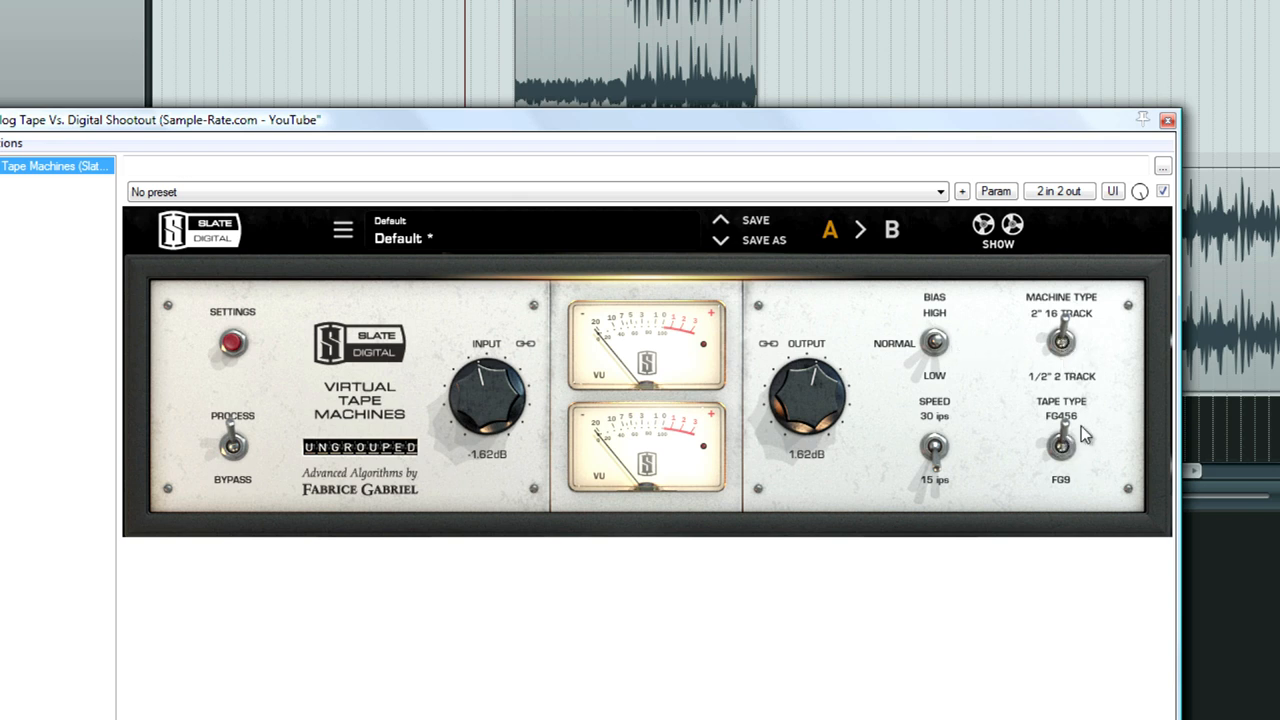
mouse_move(1088, 436)
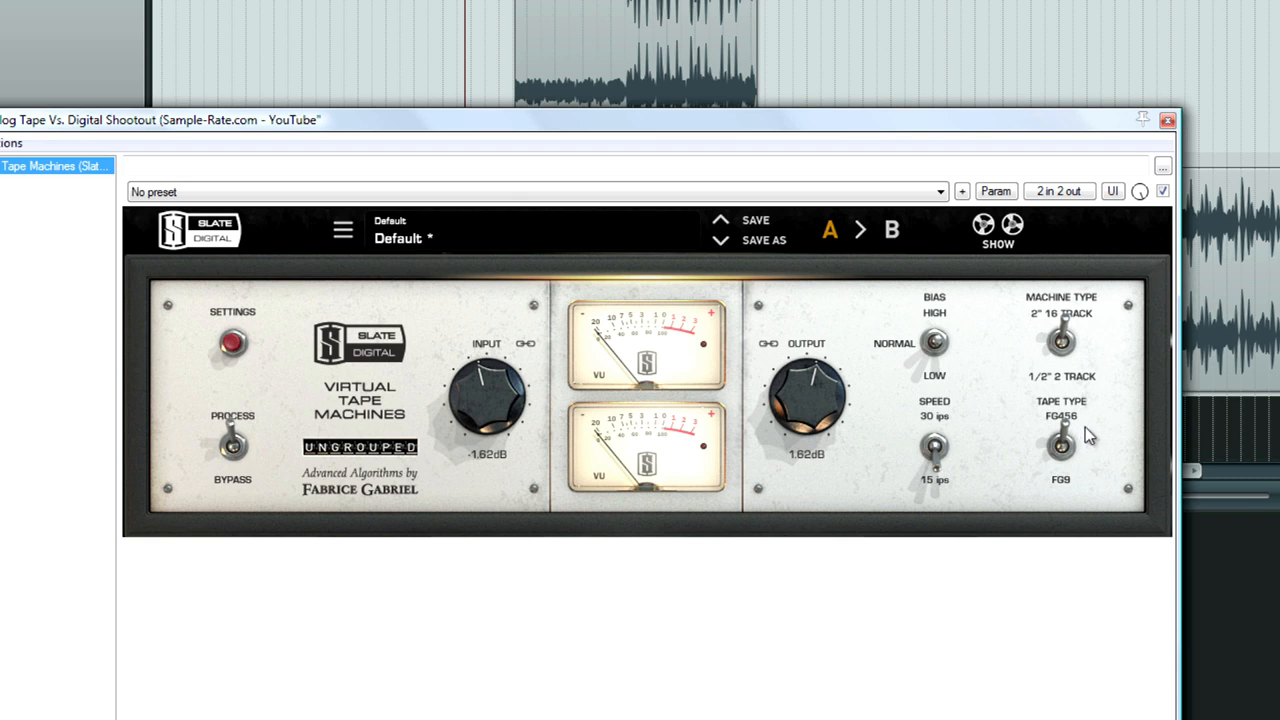
mouse_move(1080, 438)
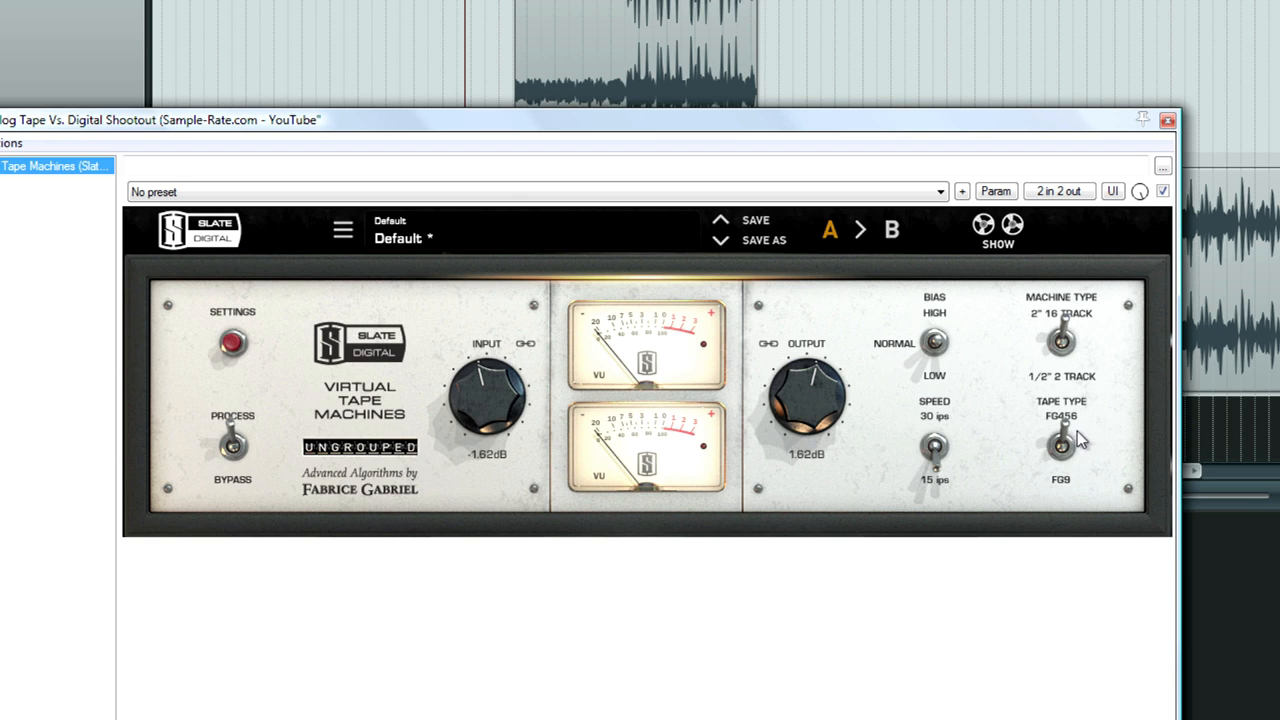
mouse_move(1078, 440)
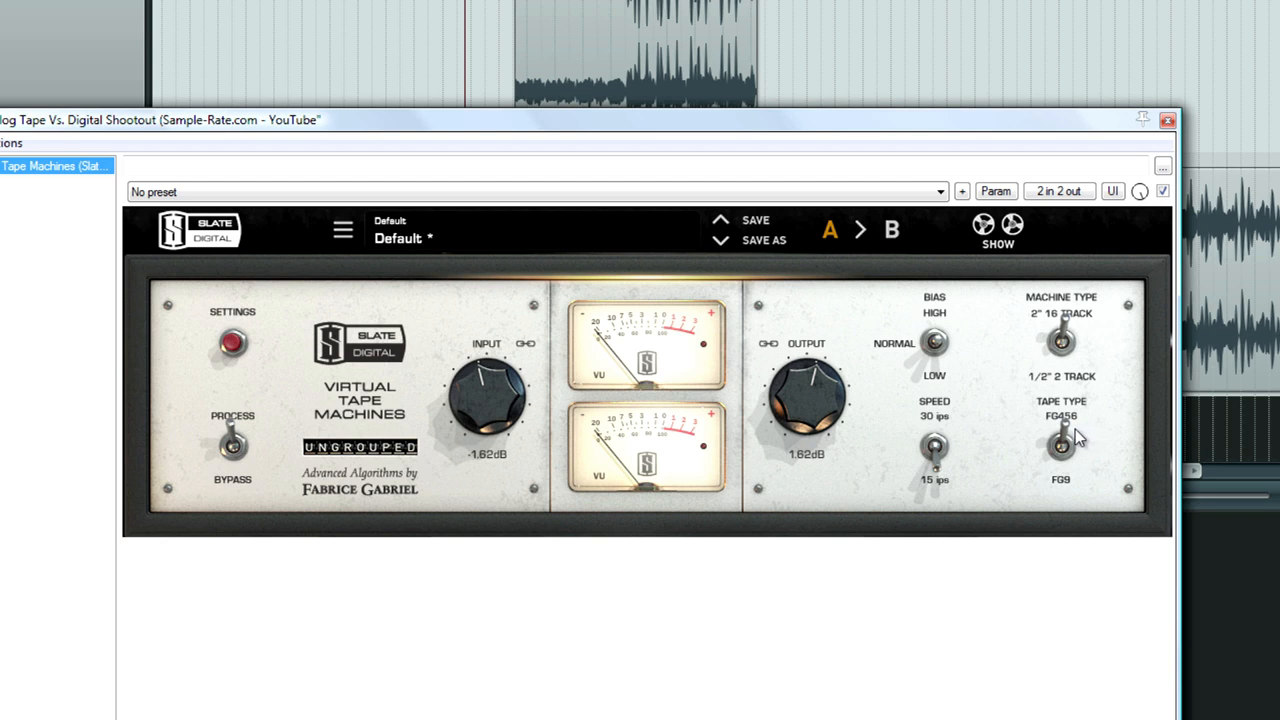
mouse_move(1090, 434)
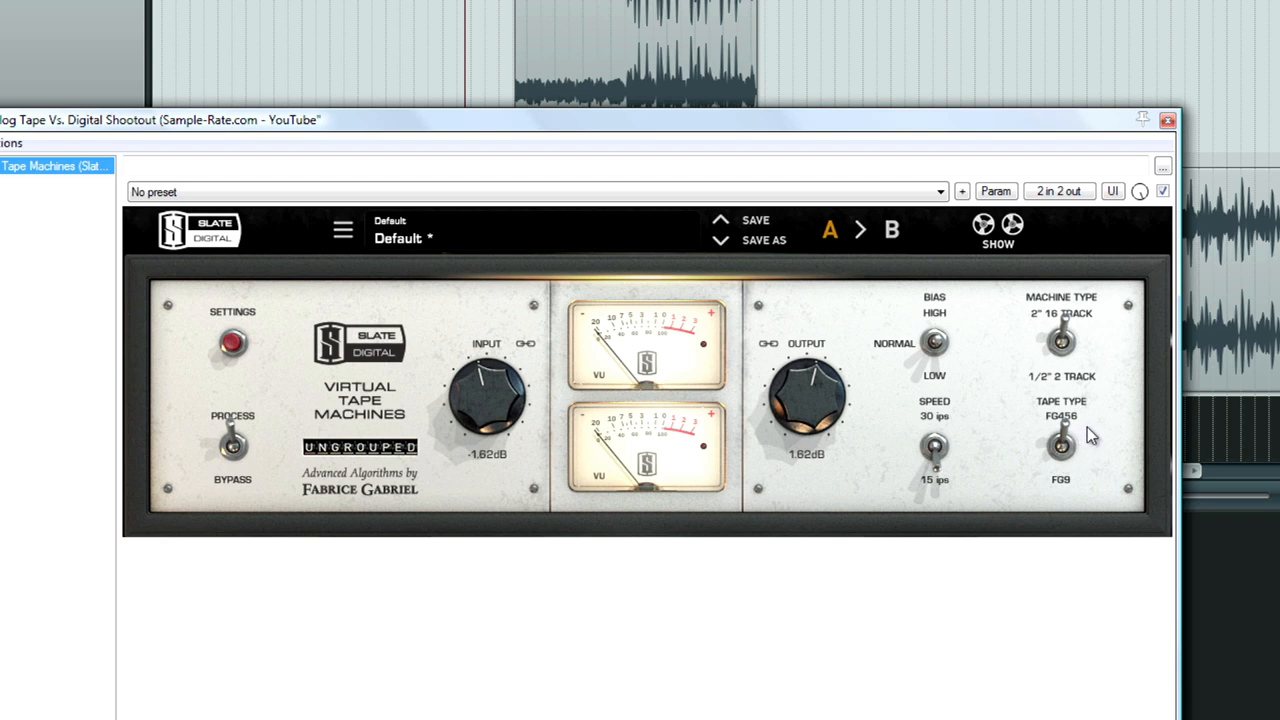
mouse_move(924, 460)
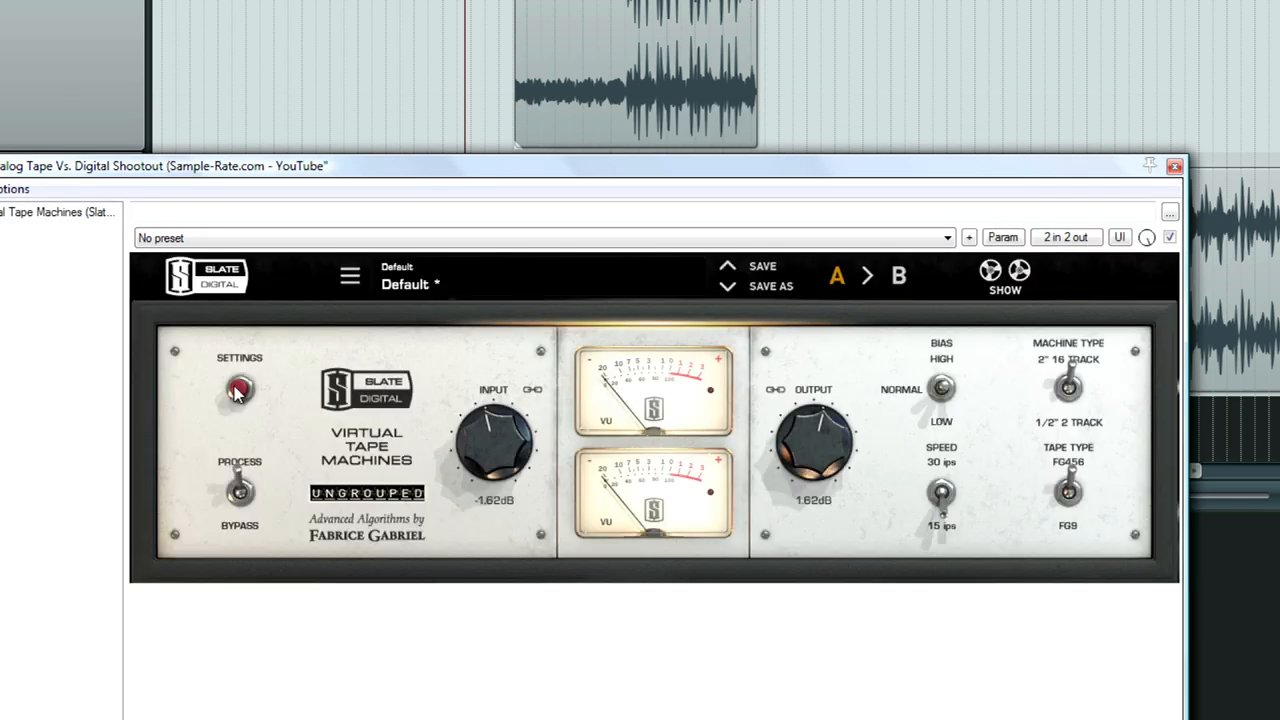
Step: Reveal the tape machine's extended calibration and noise settings
left_click(240, 388)
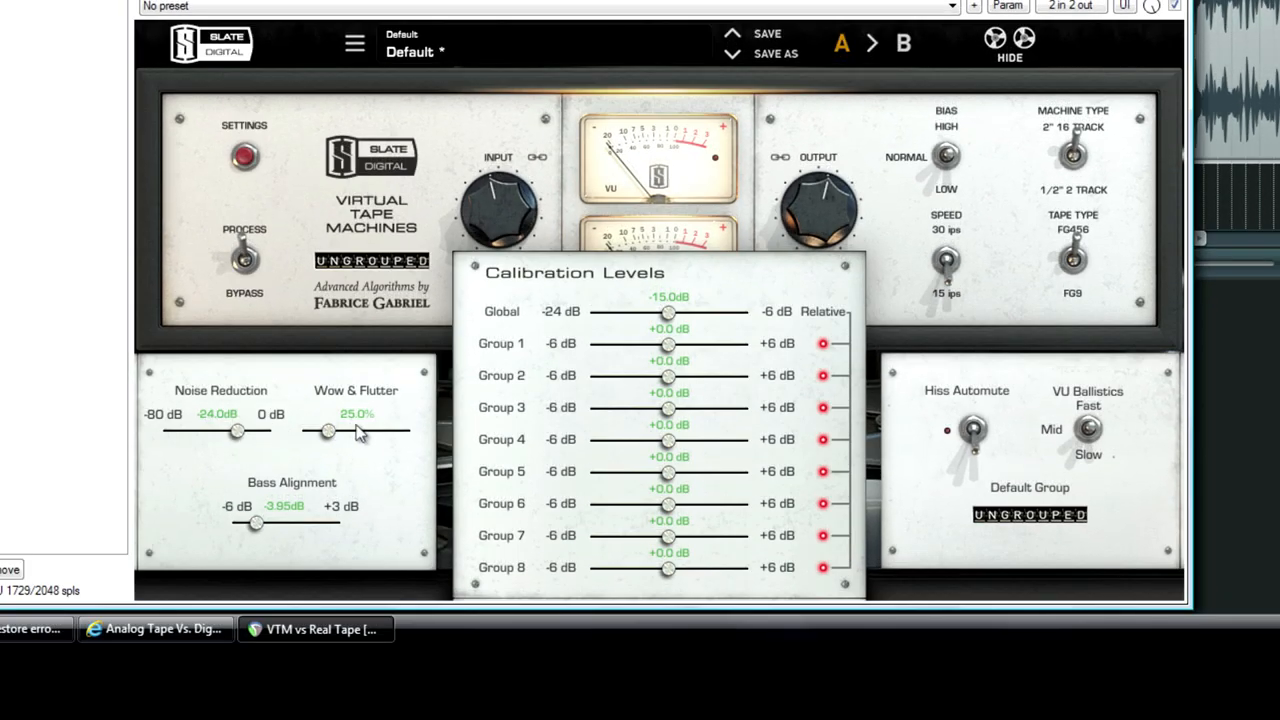
mouse_move(320, 460)
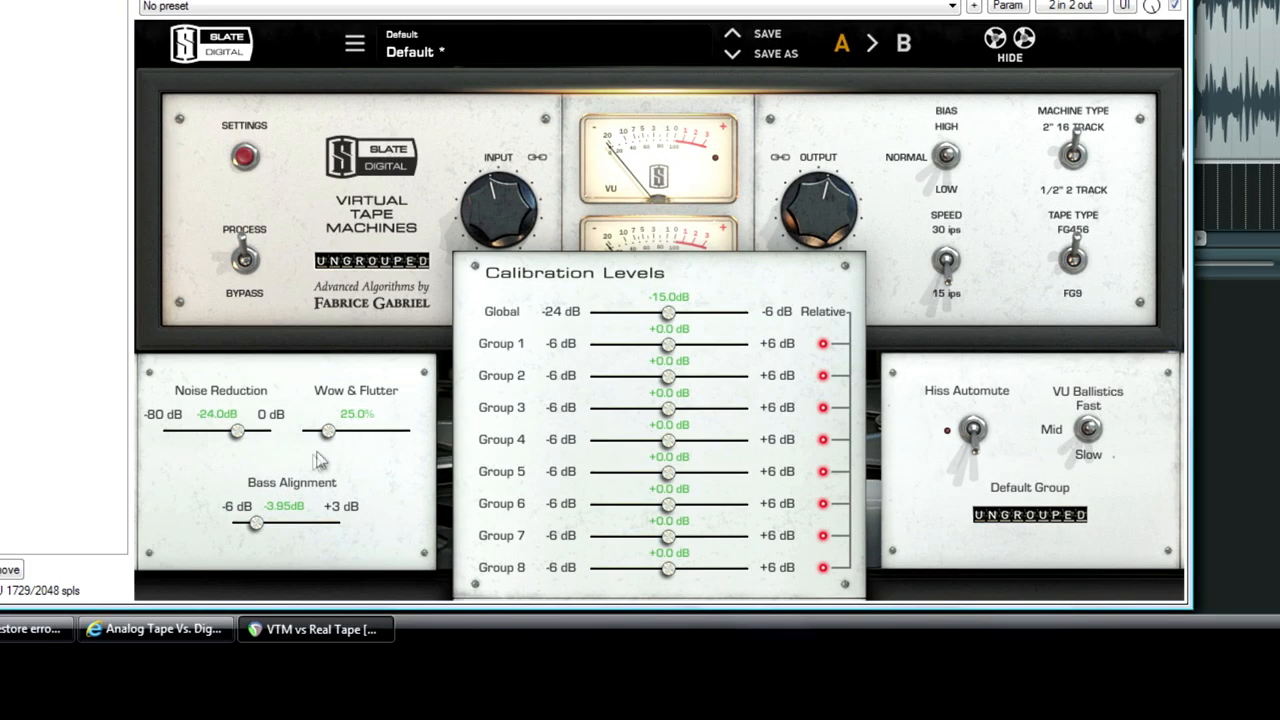
mouse_move(284, 532)
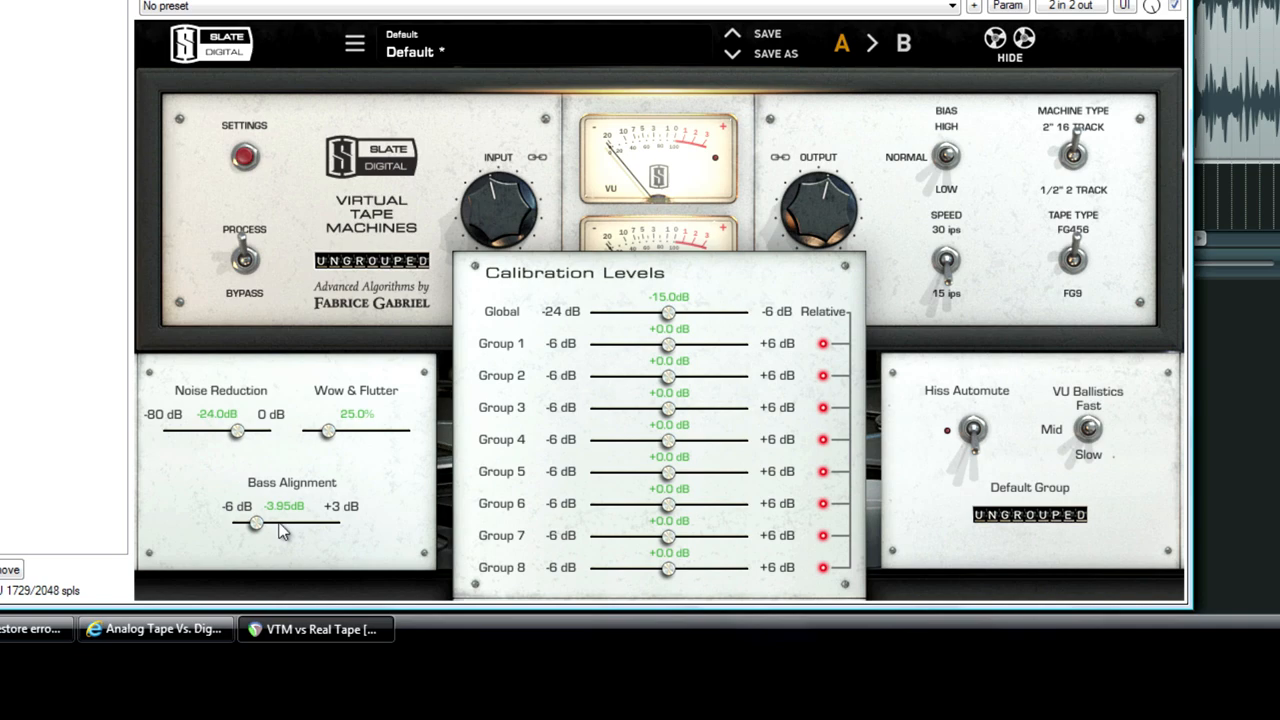
mouse_move(312, 336)
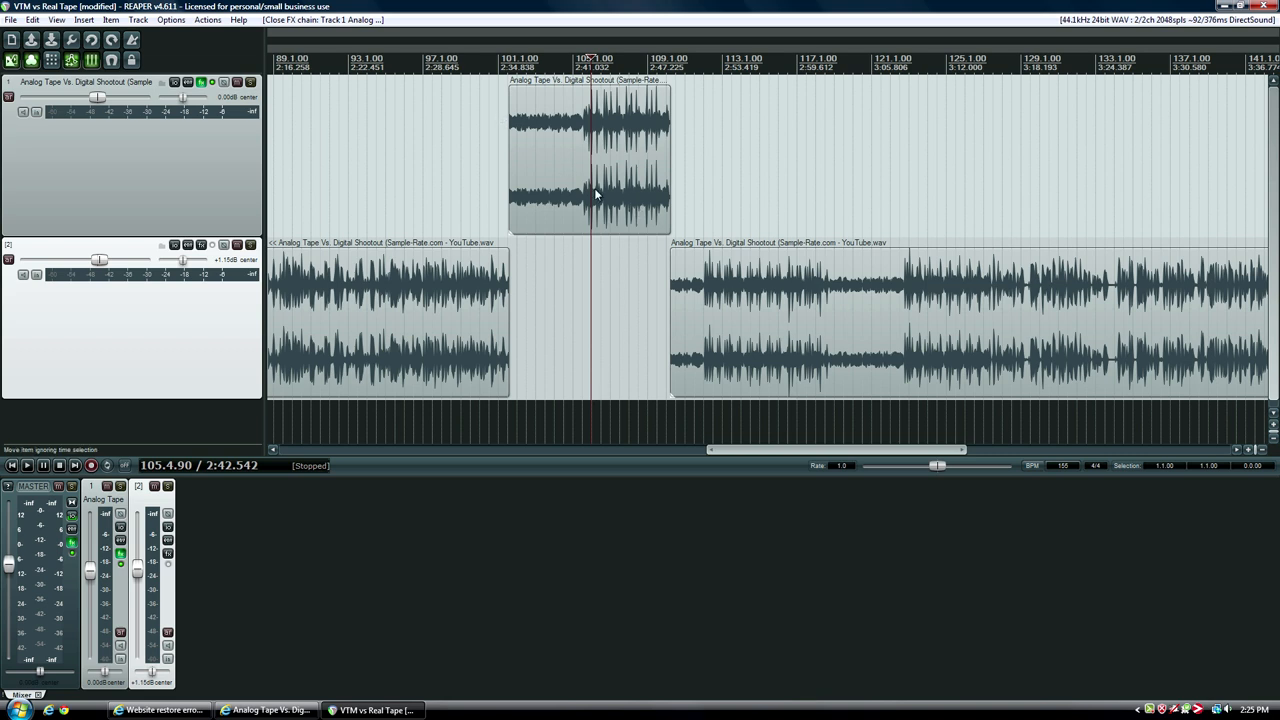
mouse_move(952, 232)
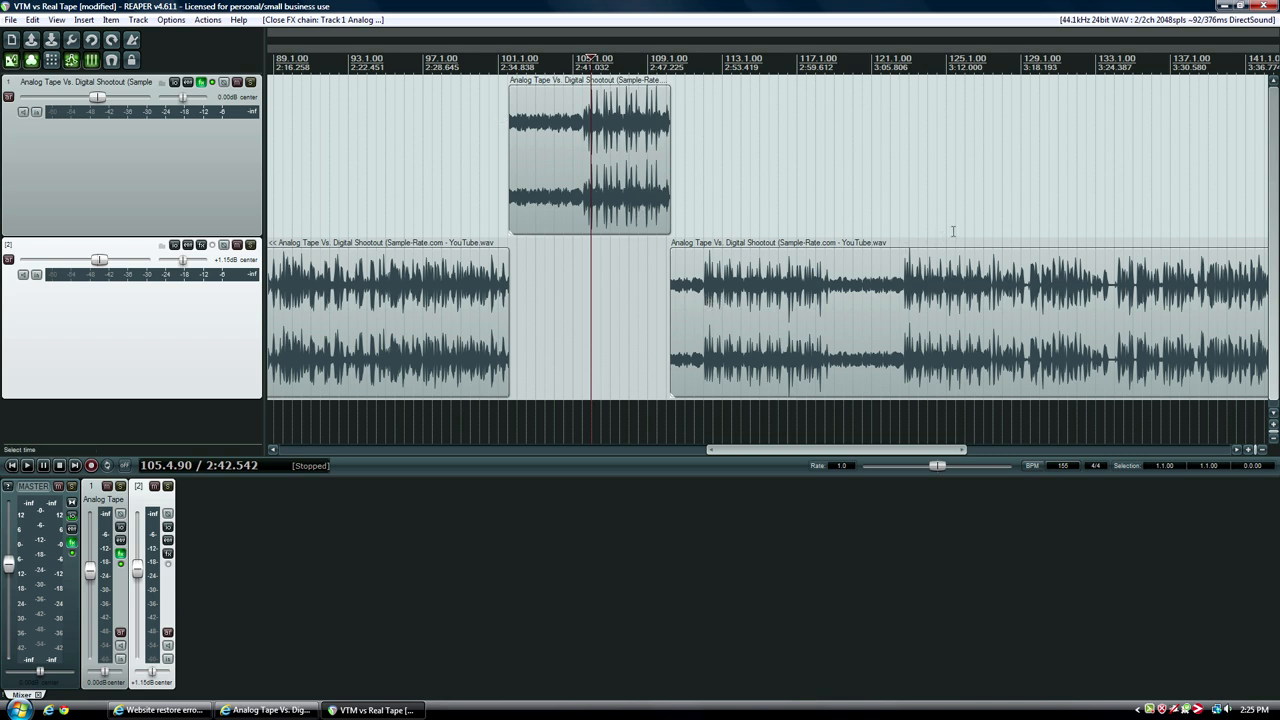
mouse_move(912, 264)
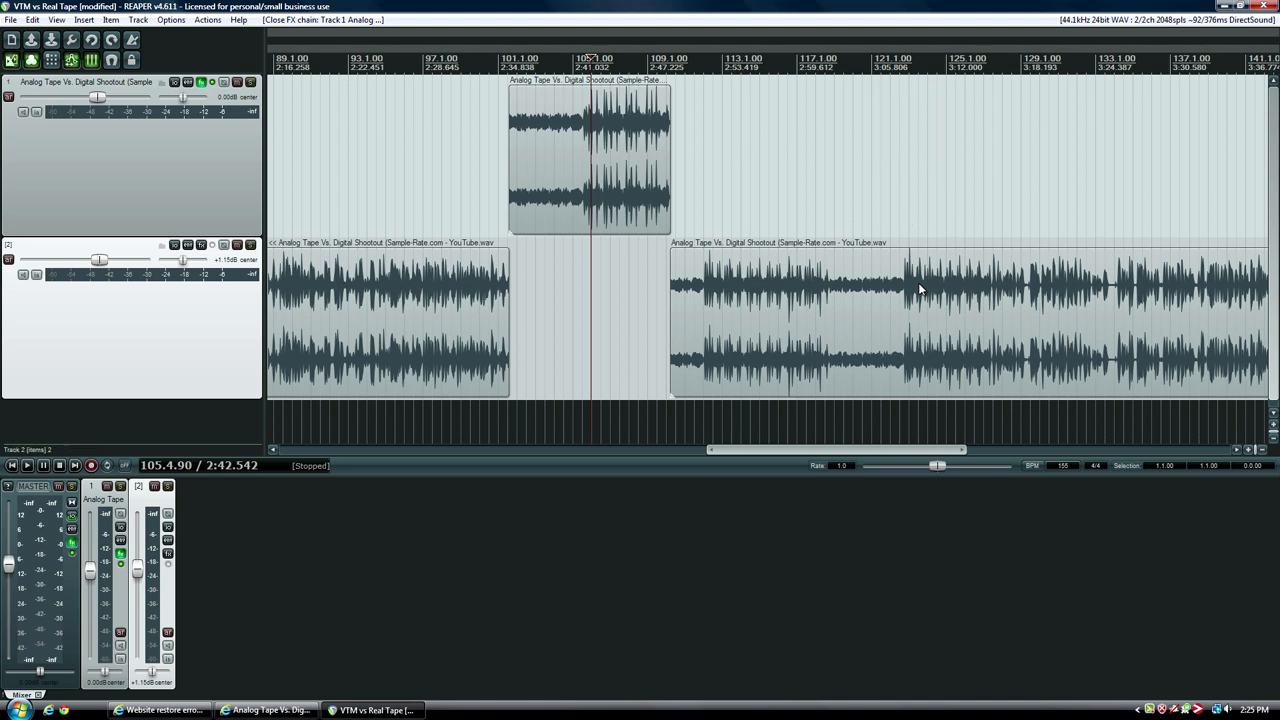
Step: Place the play cursor at the upper clip's start and reopen Virtual Tape Machines on track 1
left_click(568, 336)
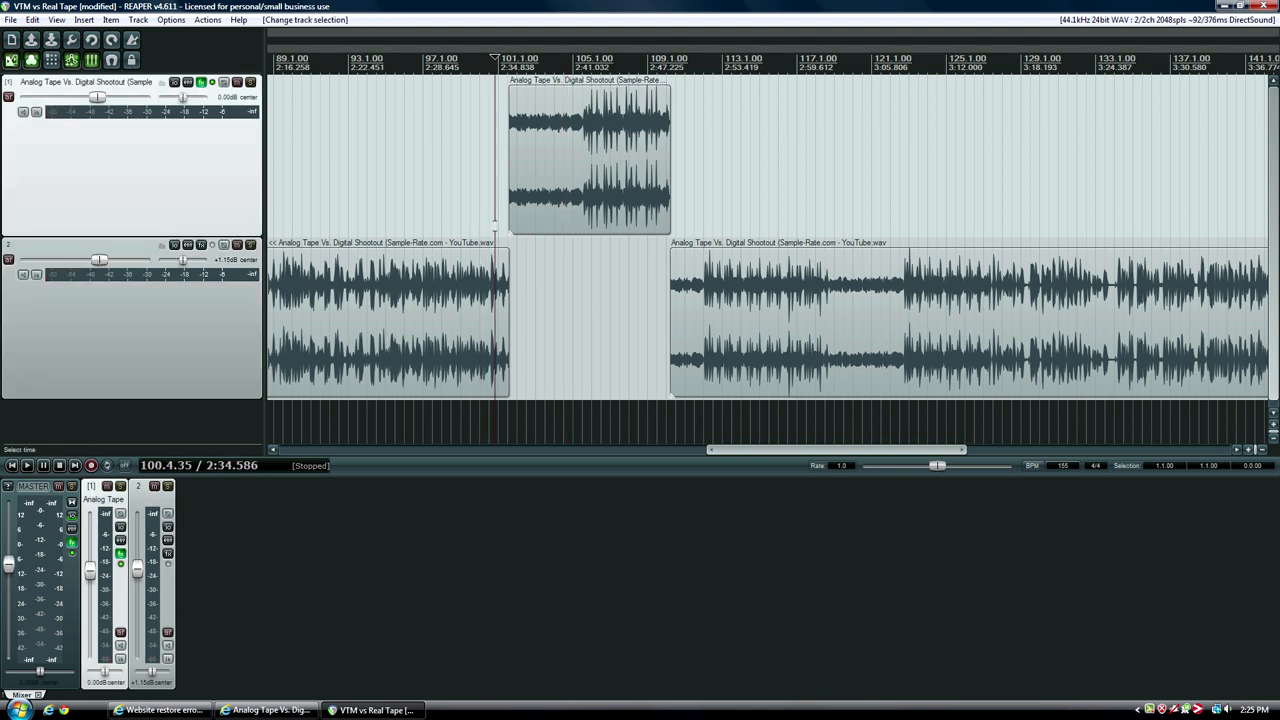
left_click(500, 60)
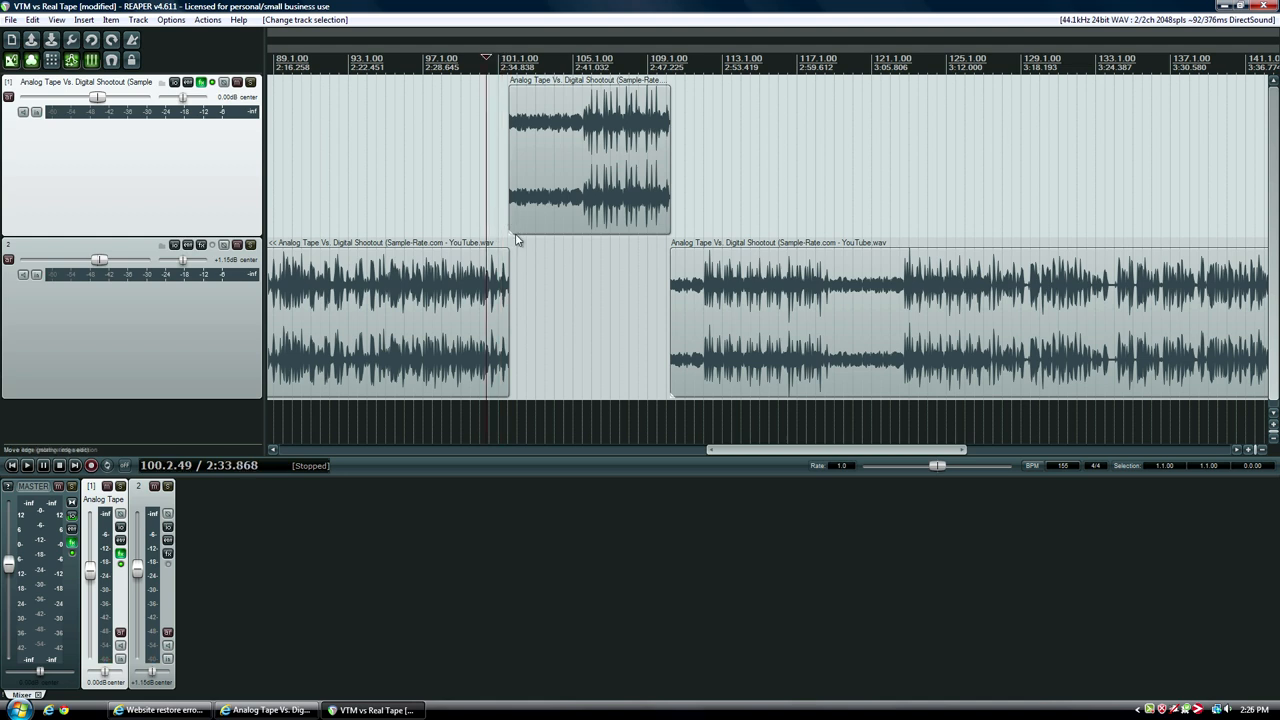
left_click(504, 240)
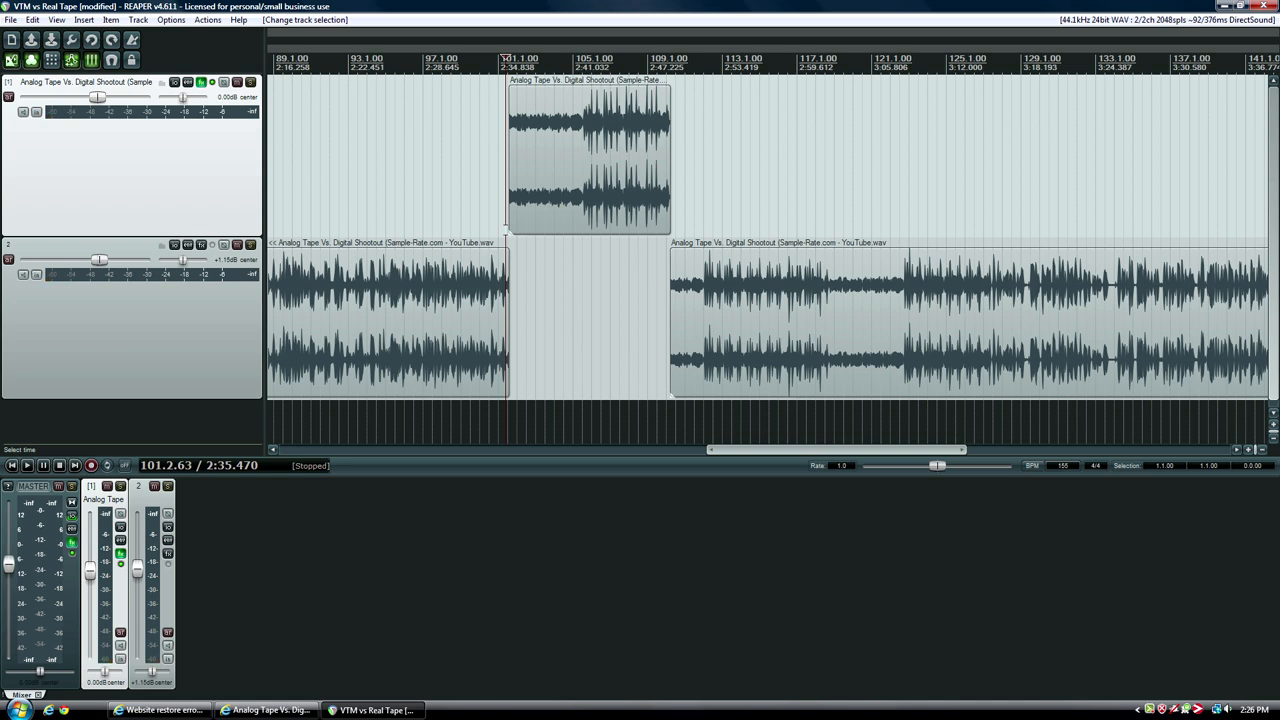
left_click(28, 464)
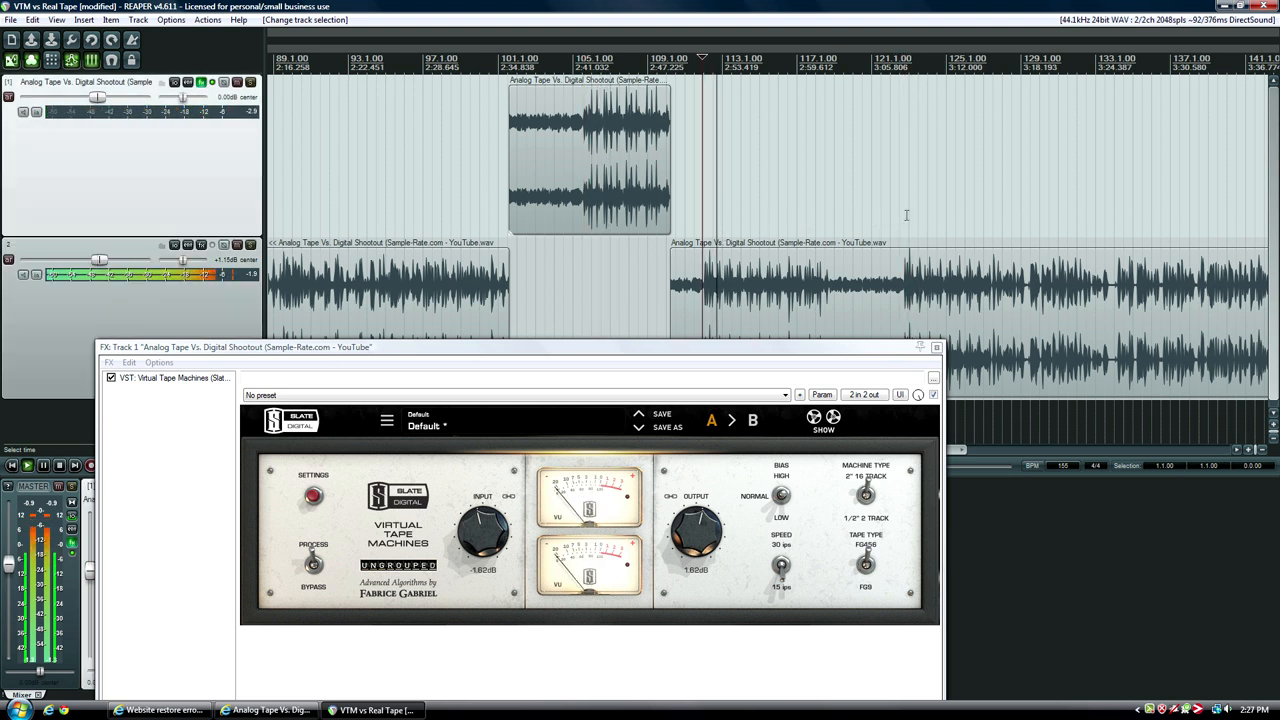
Step: Start playback of the shootout clip to compare through Virtual Tape Machines on track 1
left_click(110, 264)
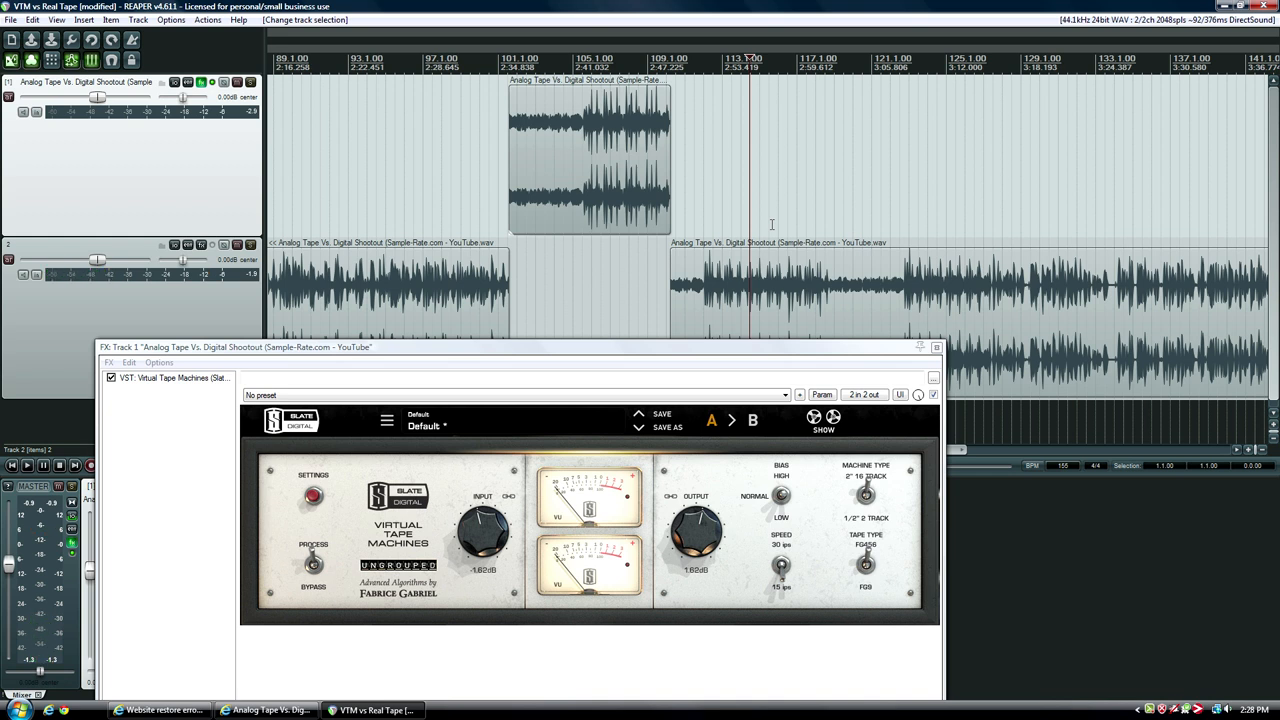
mouse_move(634, 224)
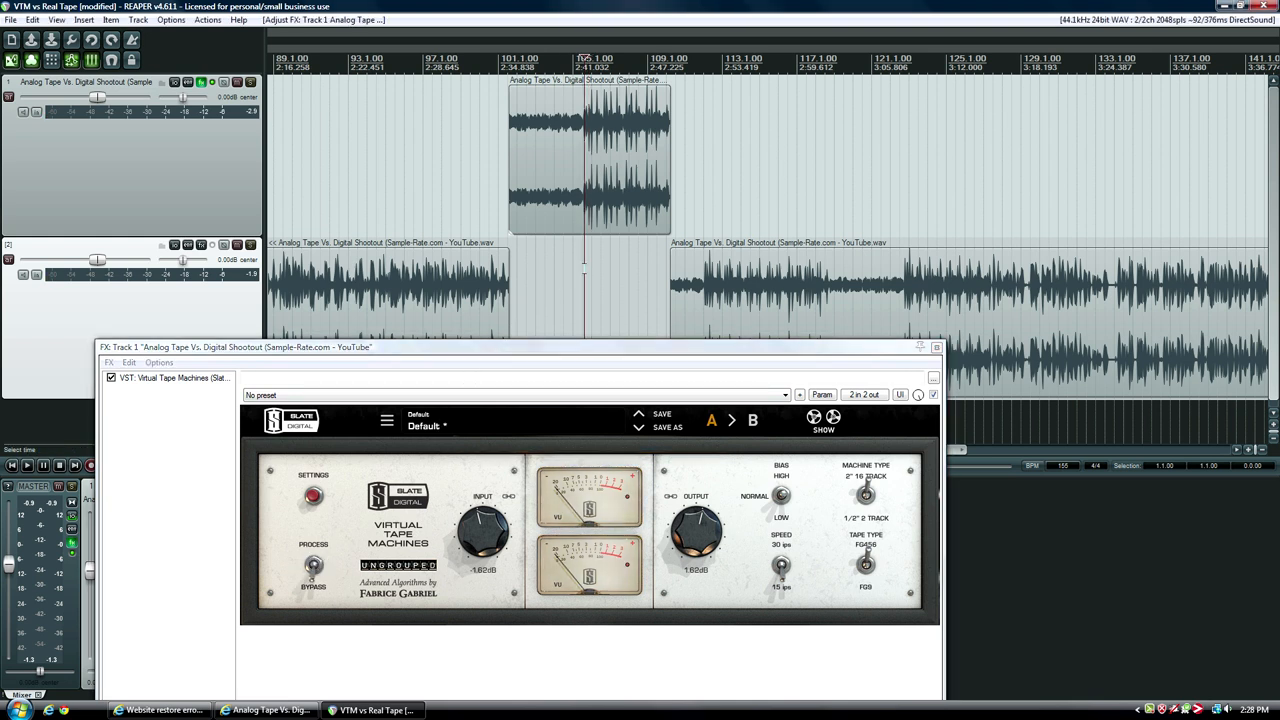
left_click(24, 464)
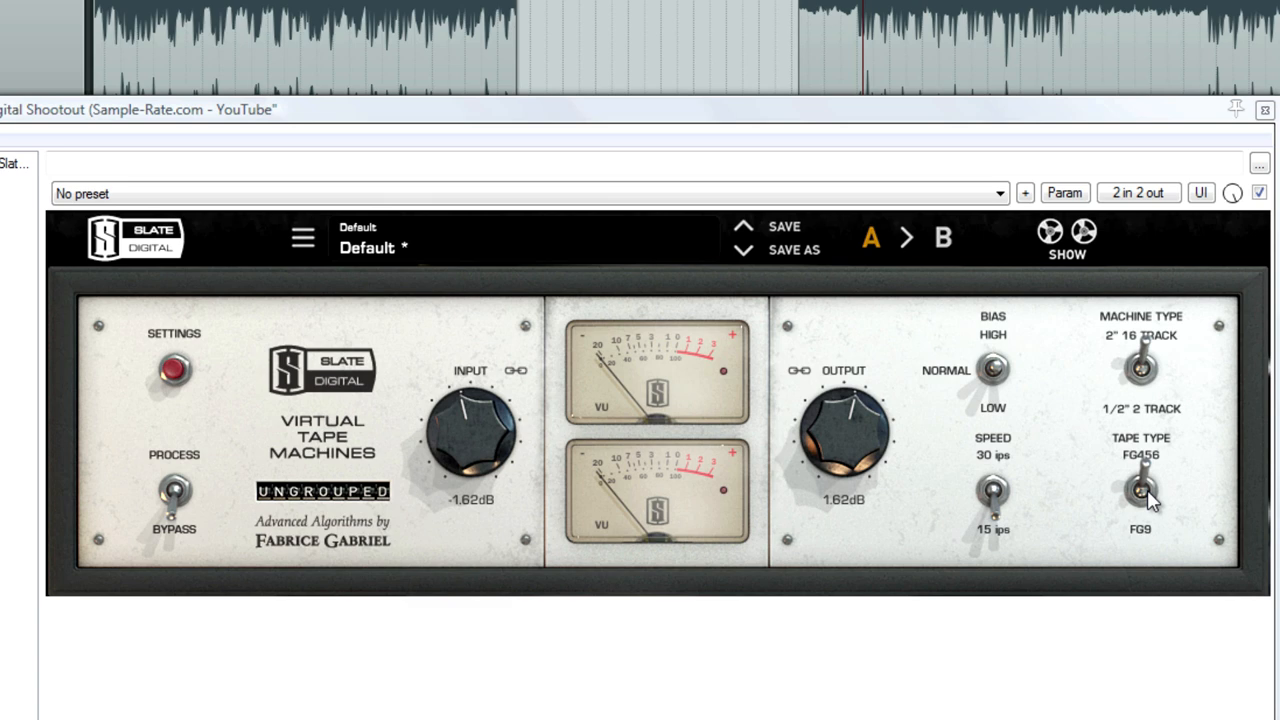
mouse_move(1144, 500)
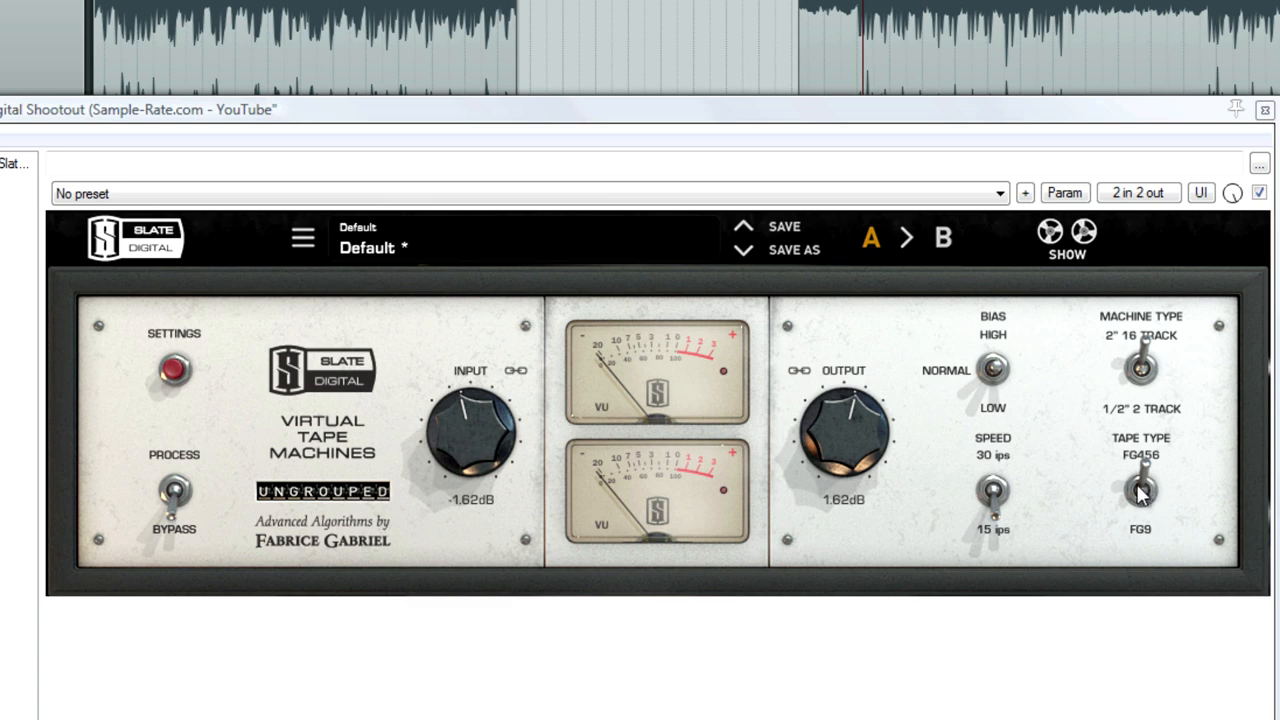
mouse_move(1130, 370)
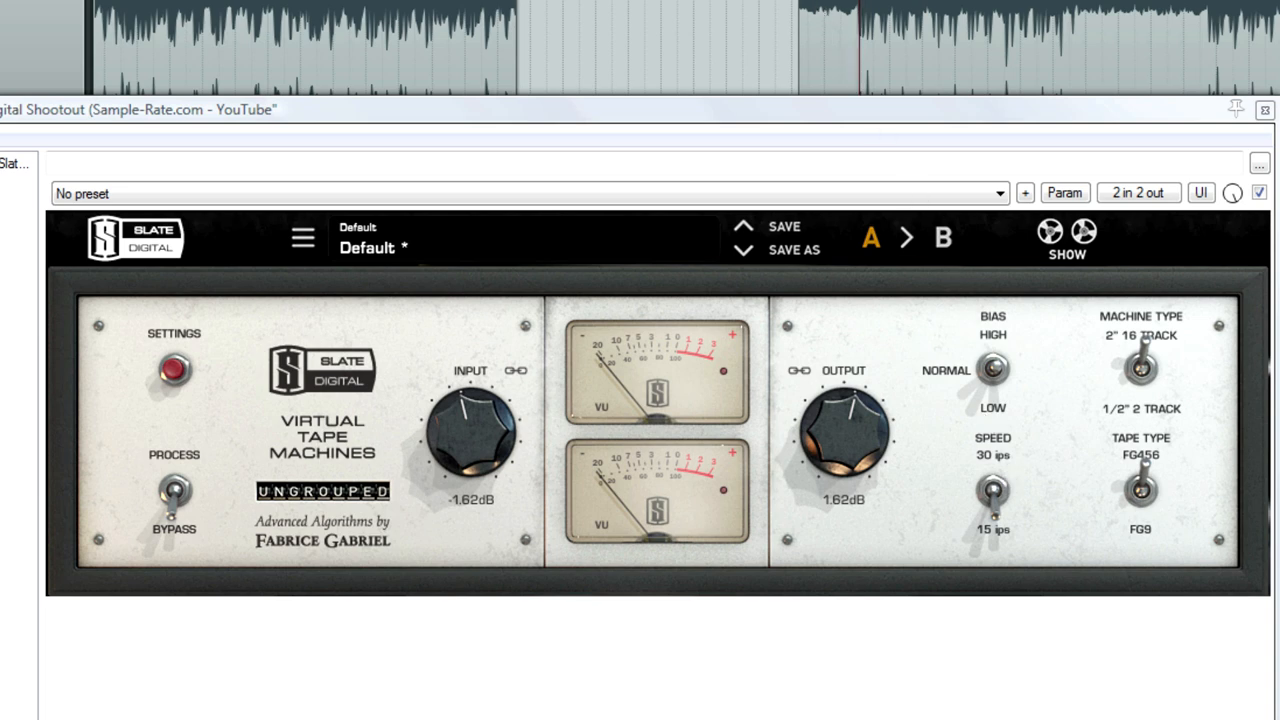
mouse_move(428, 398)
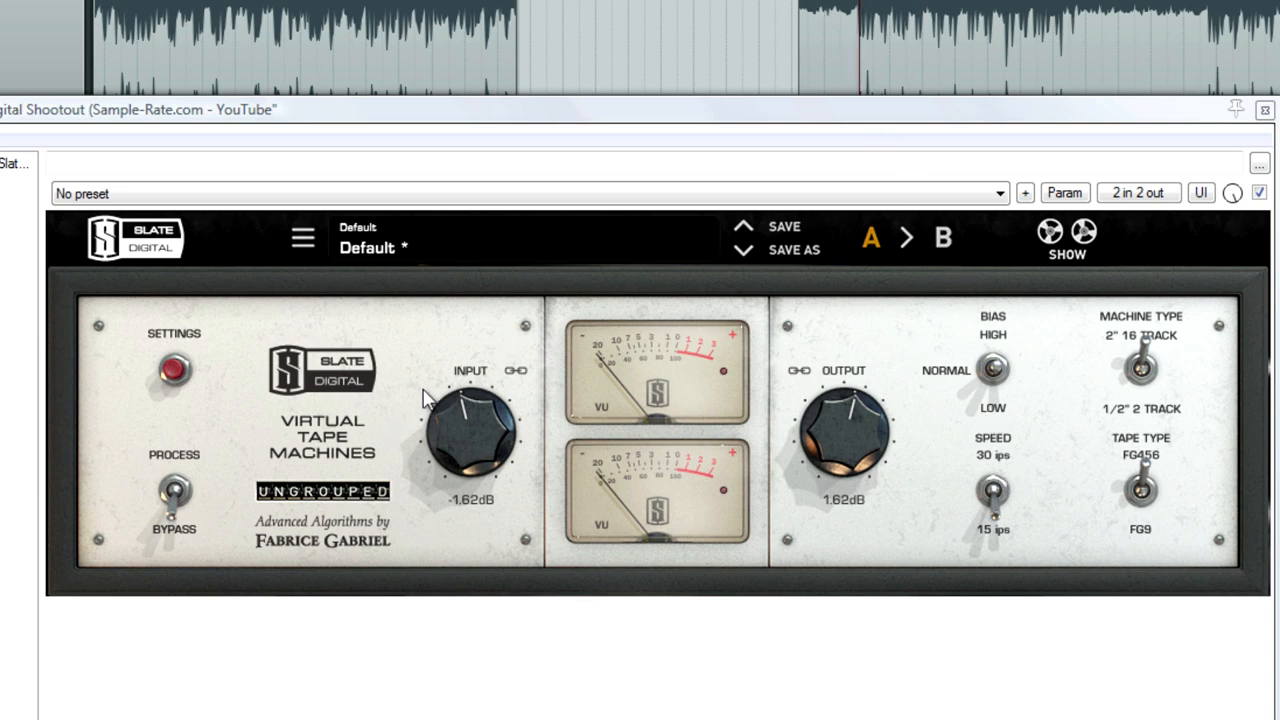